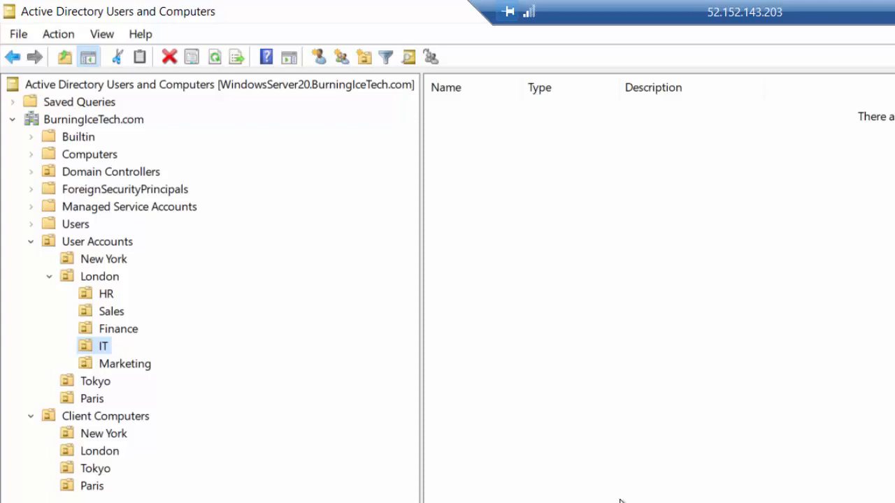
mouse_move(432, 302)
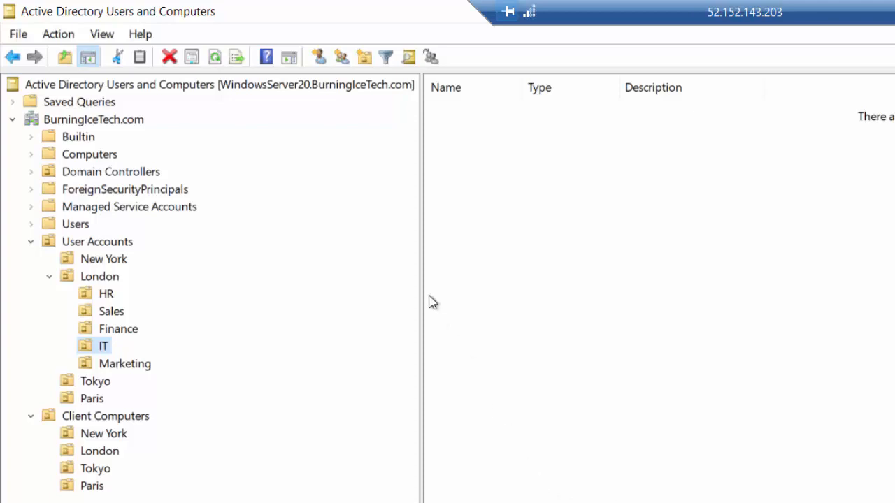
mouse_move(89, 135)
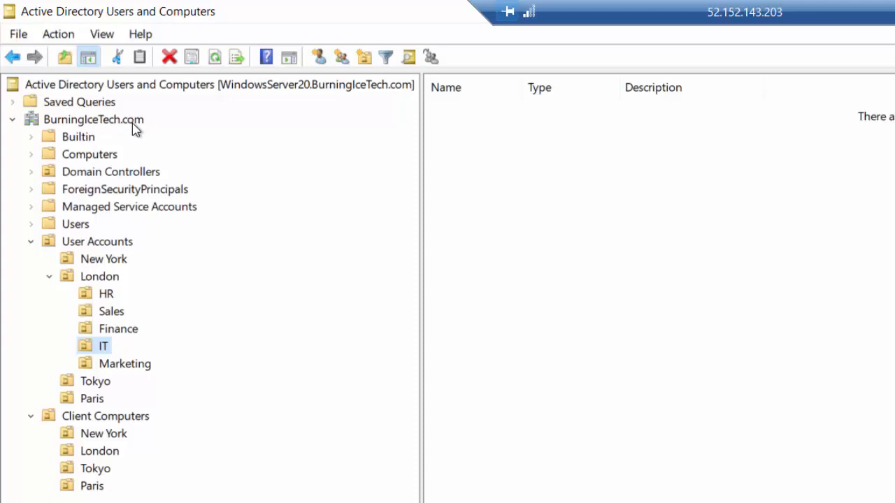
mouse_move(114, 146)
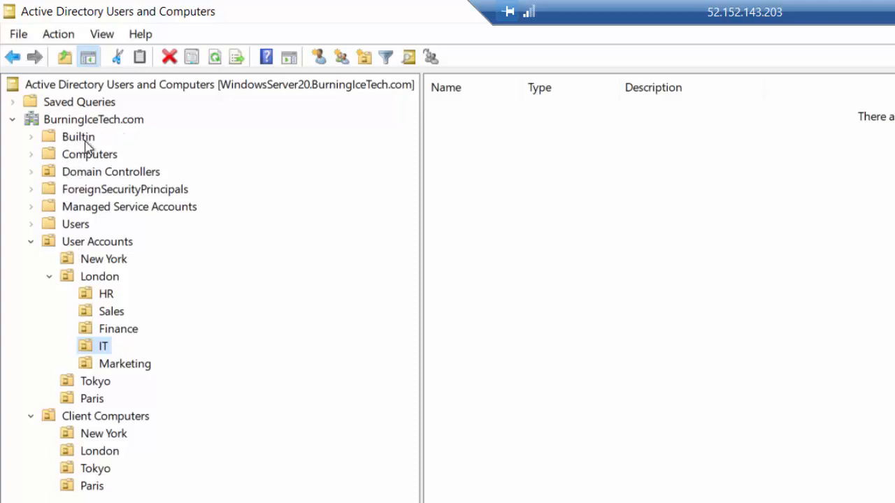
Step: Review Builtin, Domain Controllers, Managed Service Accounts, Users and User Accounts, ending on New York
left_click(78, 136)
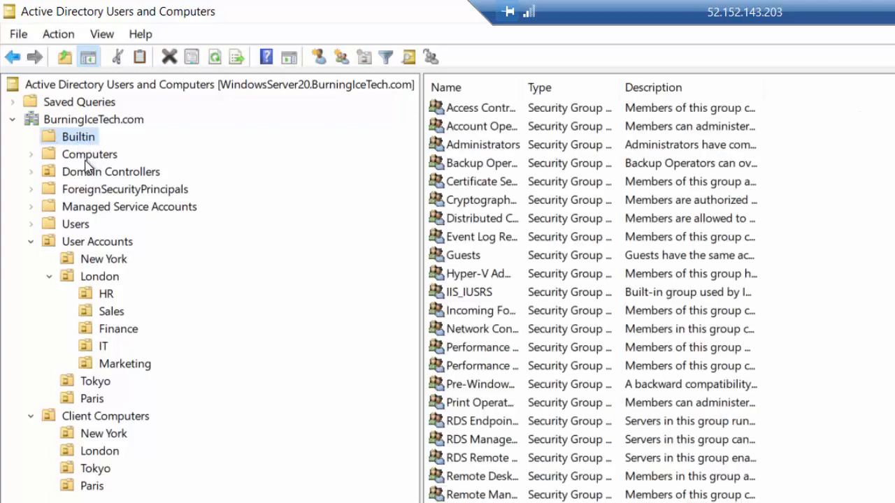
left_click(111, 171)
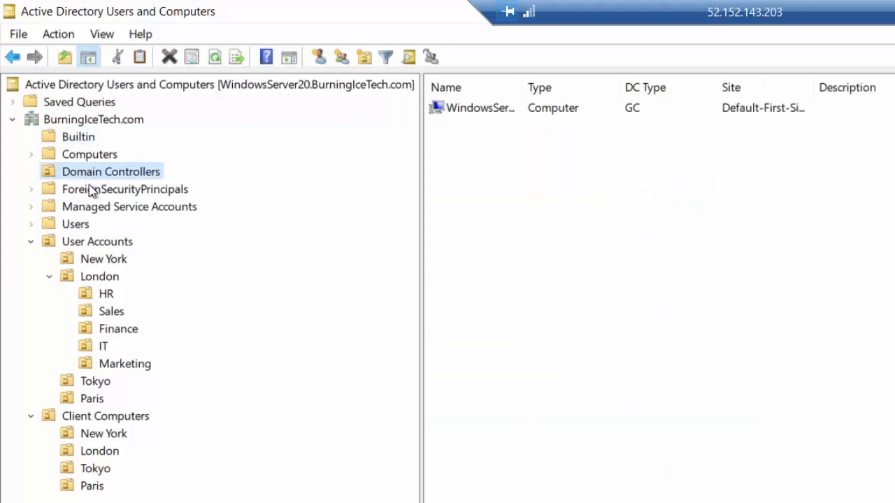
left_click(129, 206)
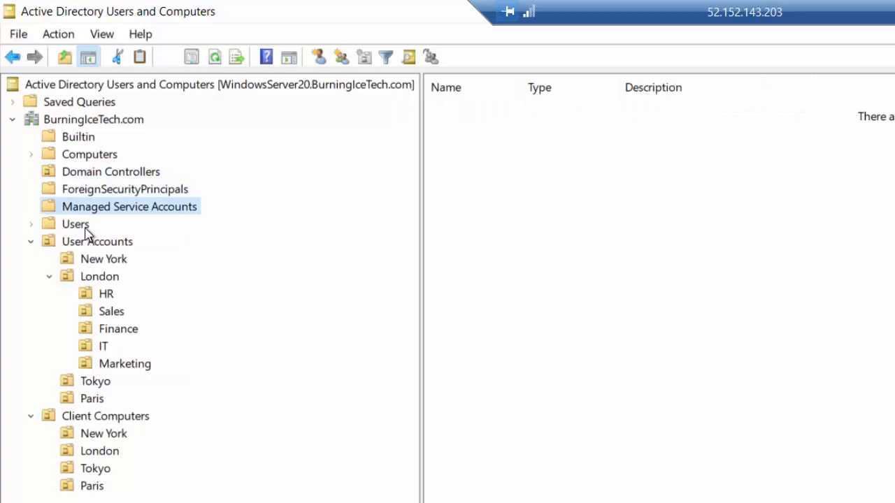
left_click(75, 224)
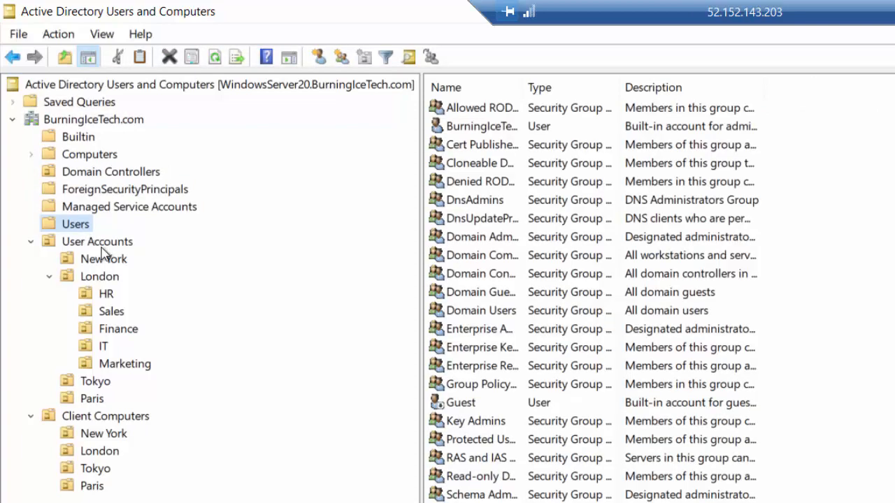
left_click(96, 241)
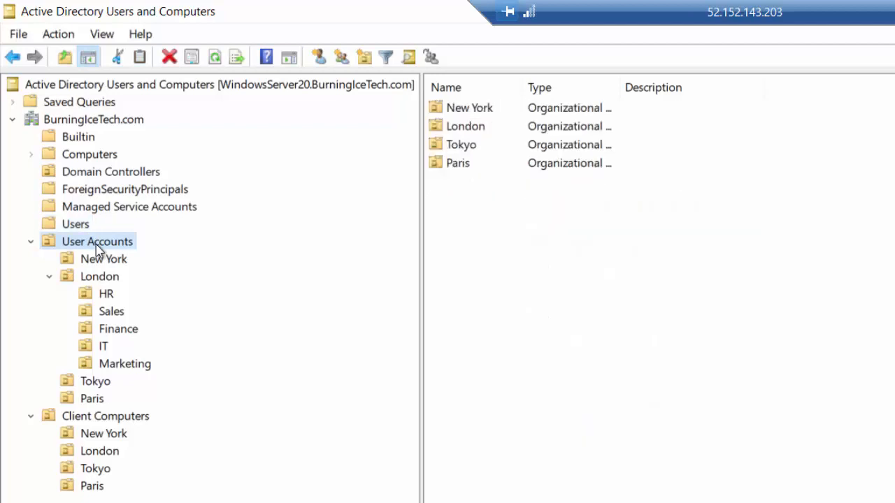
mouse_move(97, 268)
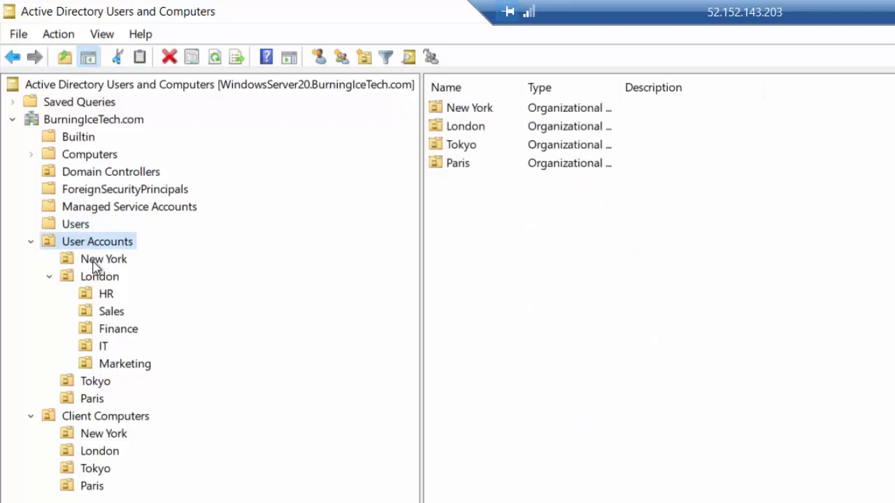
left_click(103, 259)
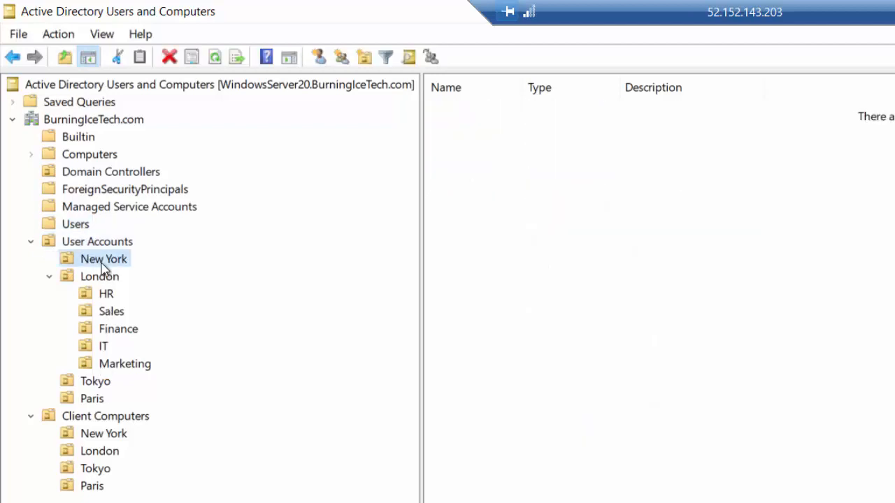
mouse_move(90, 361)
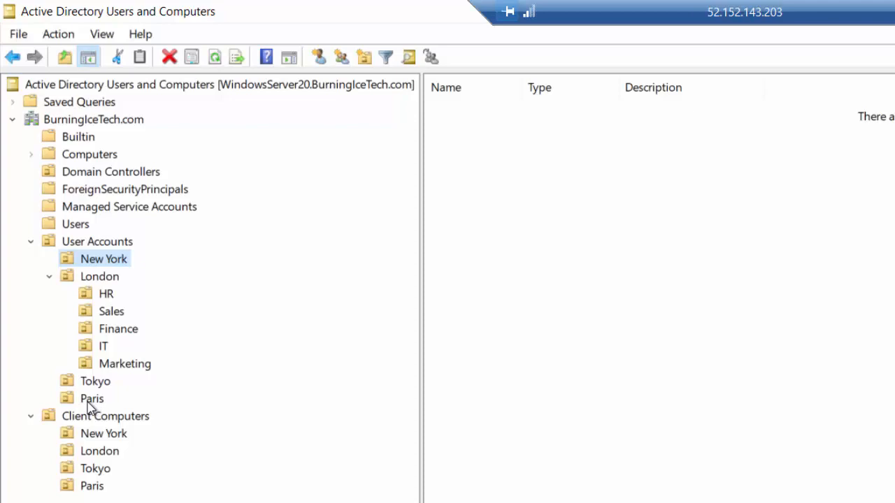
mouse_move(96, 285)
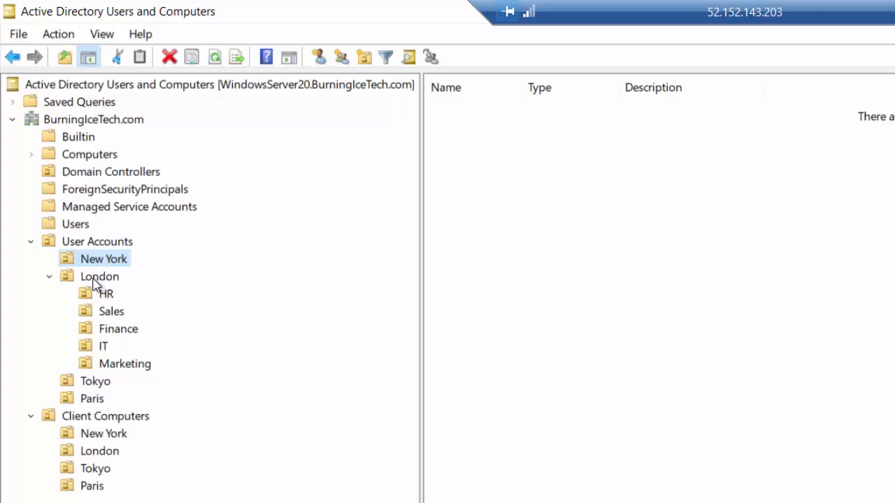
mouse_move(105, 287)
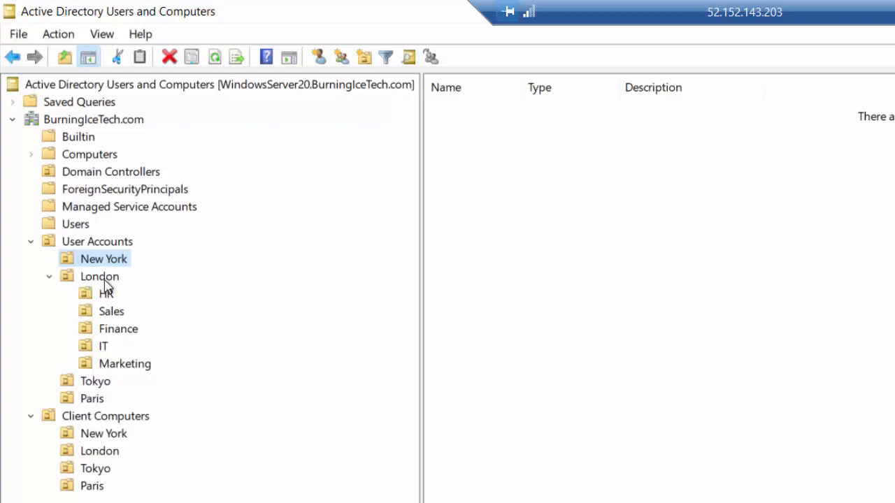
mouse_move(116, 373)
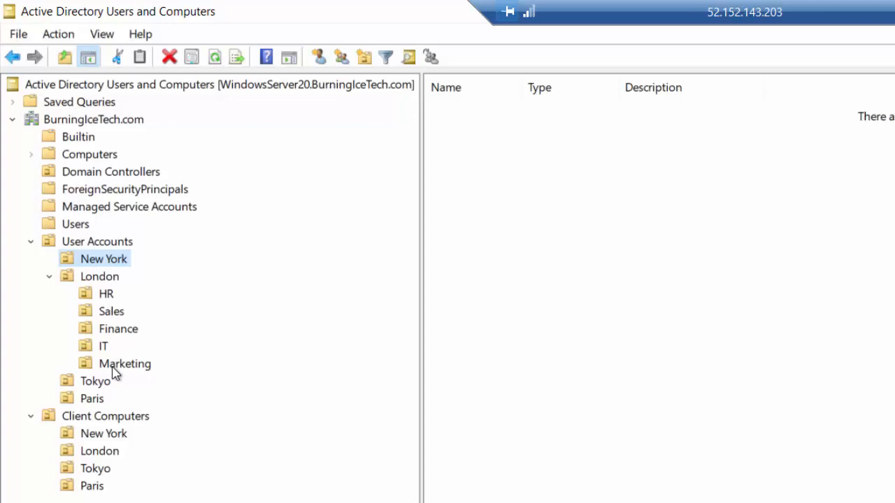
mouse_move(75, 290)
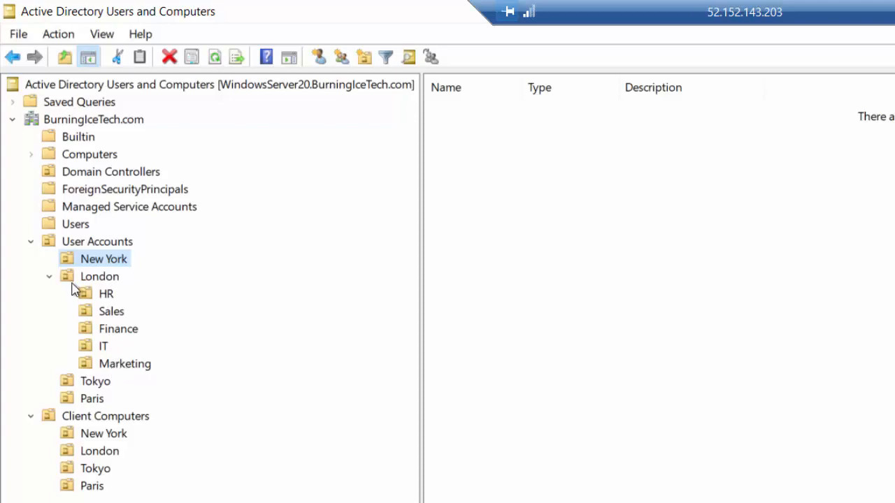
mouse_move(108, 292)
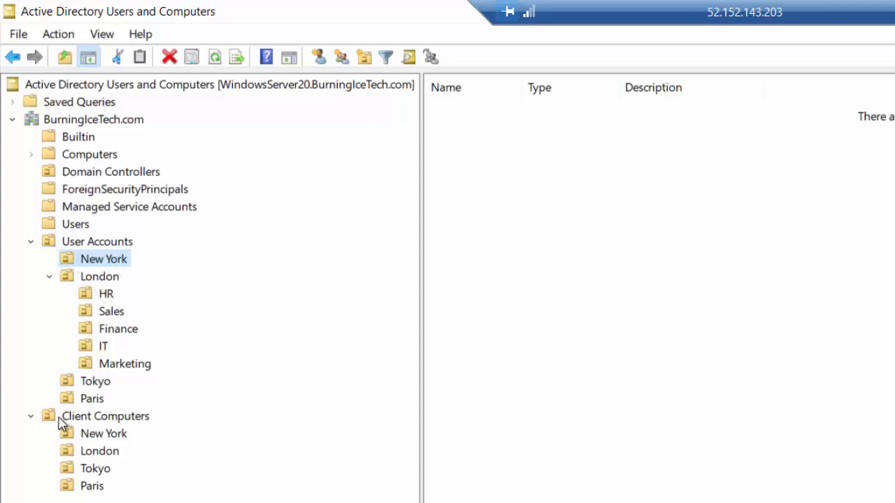
mouse_move(101, 426)
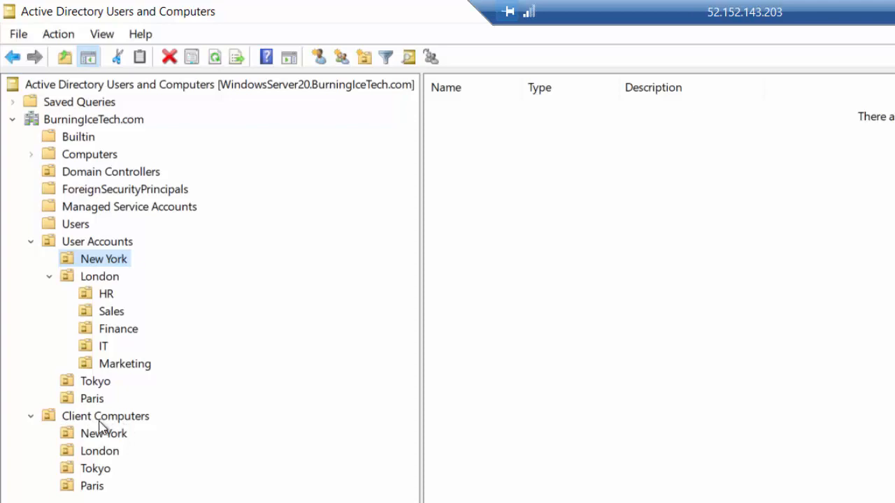
mouse_move(87, 497)
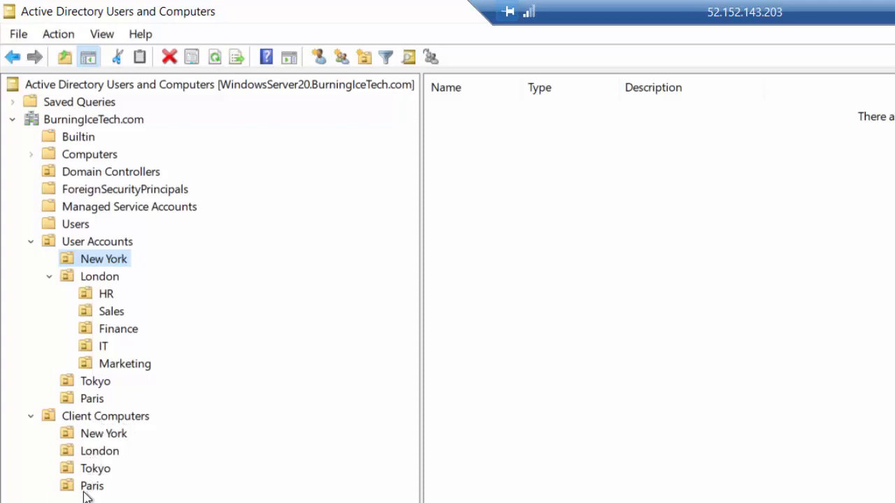
mouse_move(86, 350)
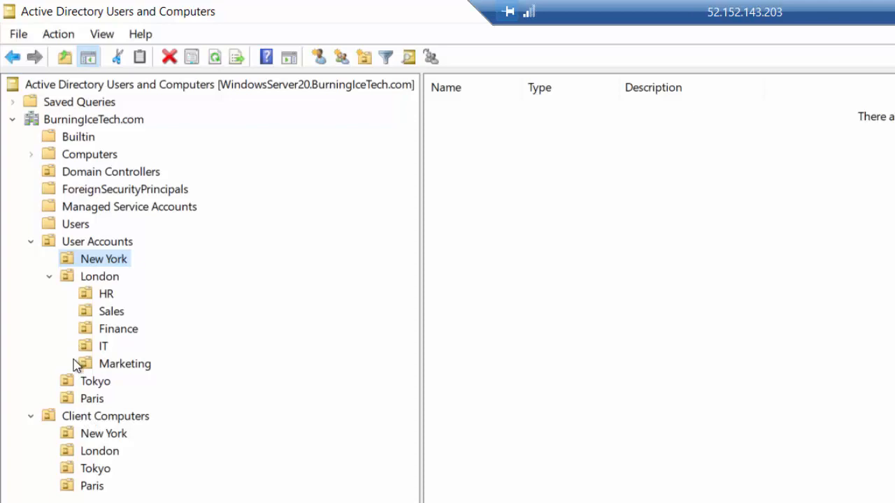
mouse_move(19, 190)
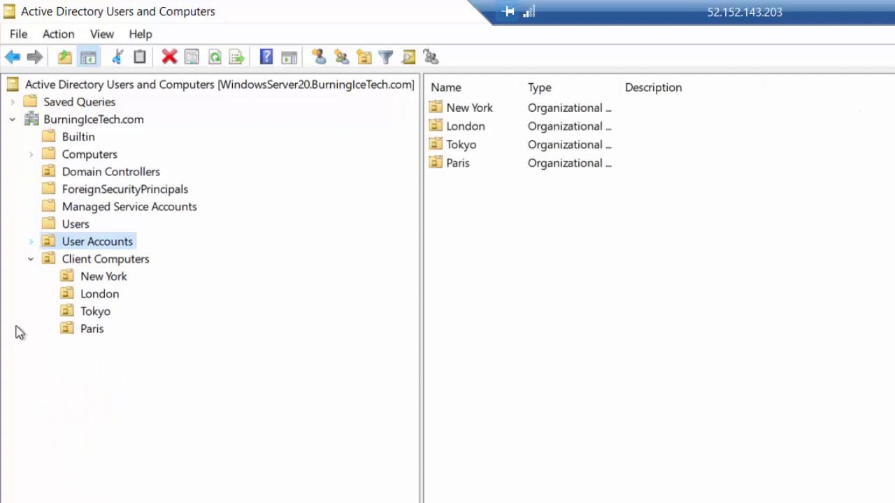
Step: Collapse Client Computers and start a new organizational unit at BurningIceTech.com's root
left_click(31, 259)
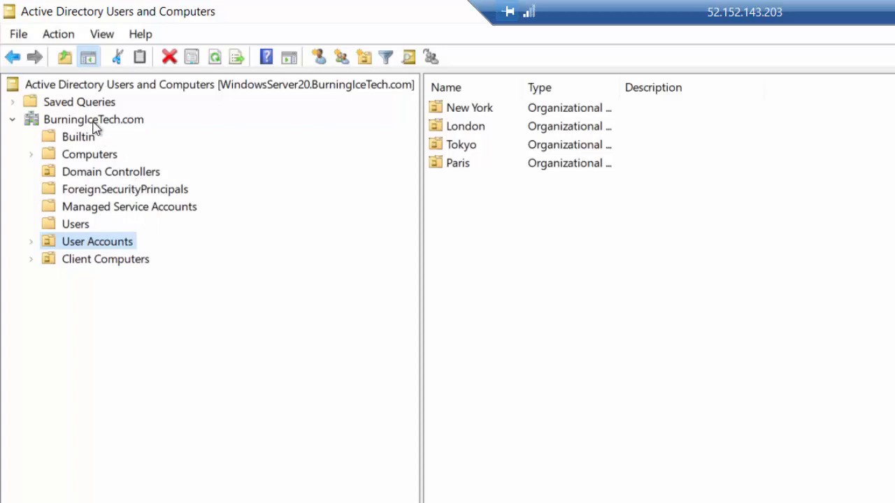
right_click(93, 119)
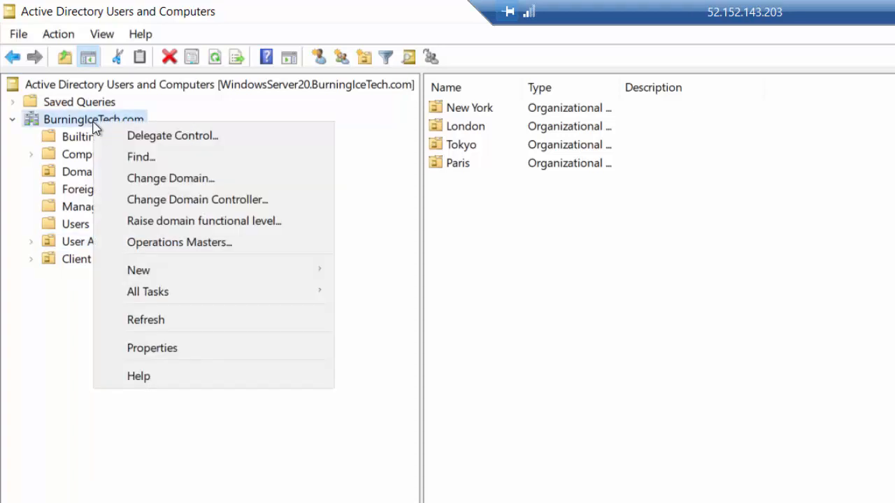
mouse_move(70, 111)
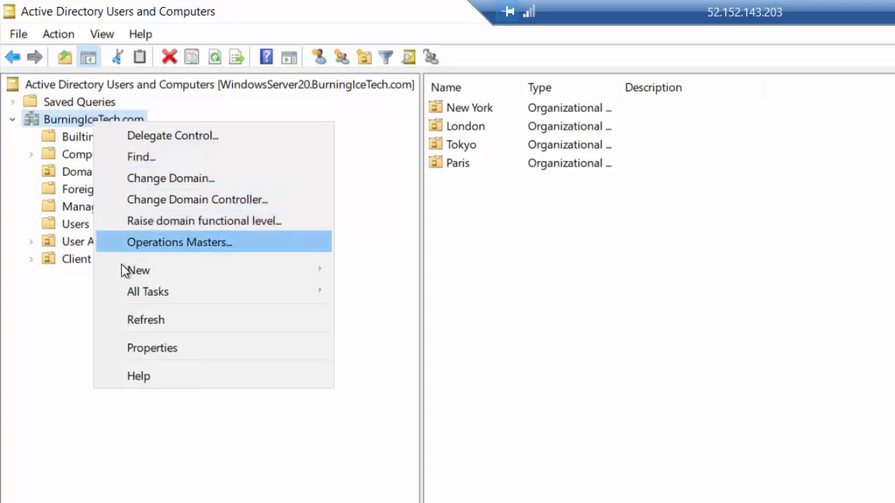
mouse_move(138, 270)
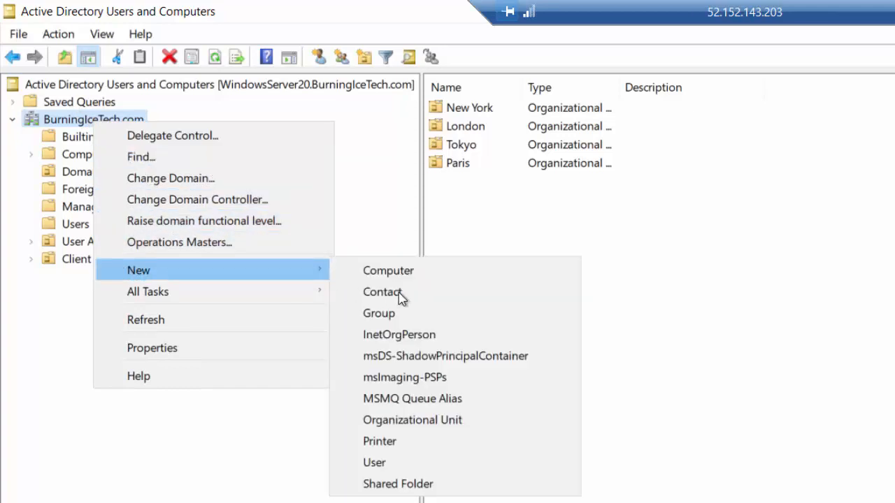
mouse_move(412, 420)
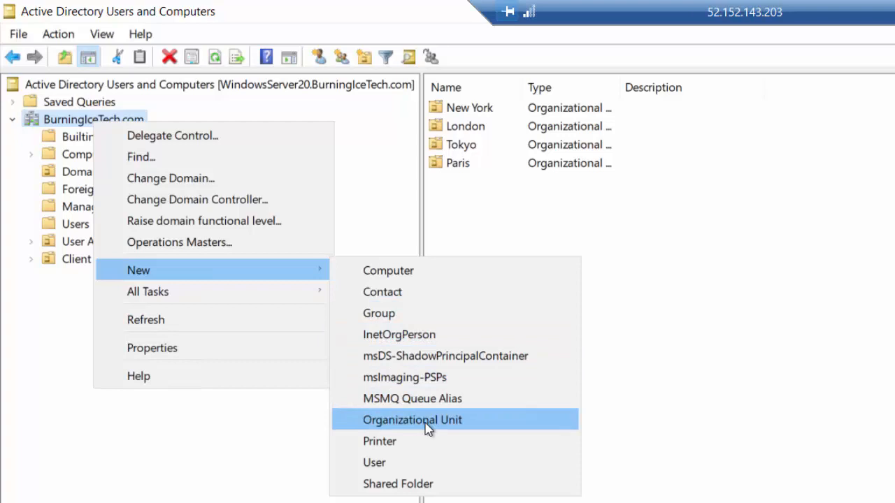
left_click(413, 419)
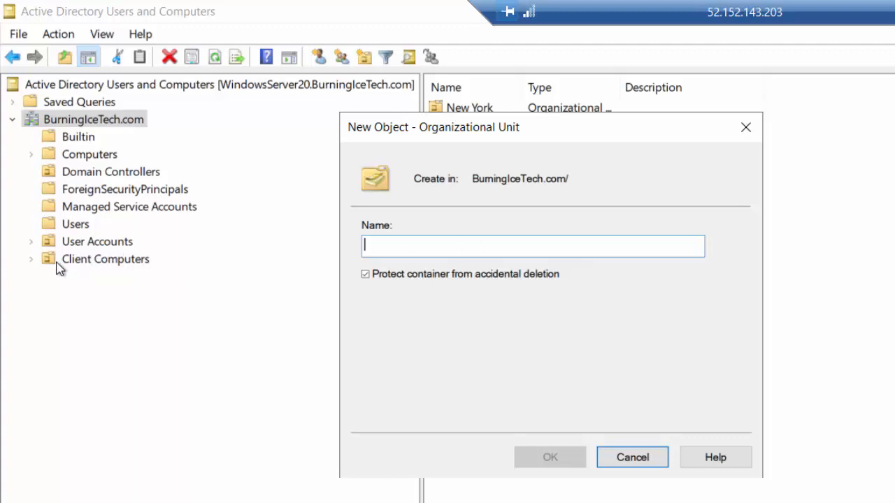
mouse_move(397, 249)
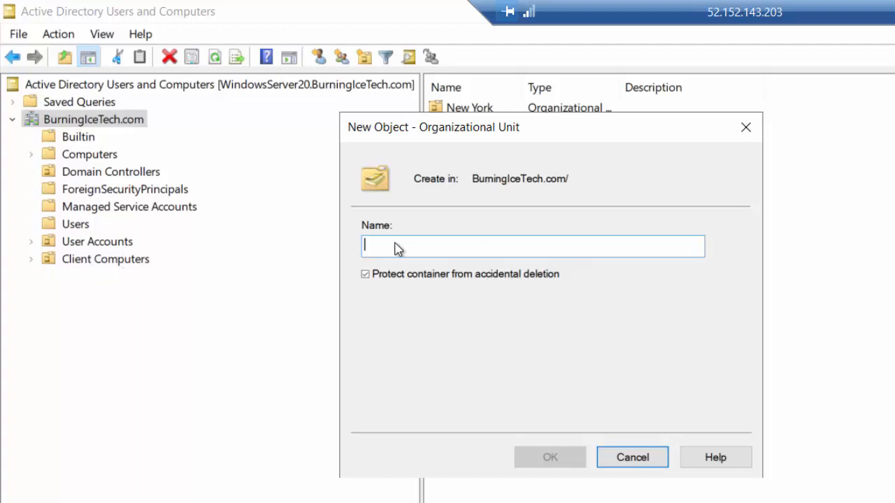
Step: Name the new organizational unit 'Test' and confirm it
type("Test")
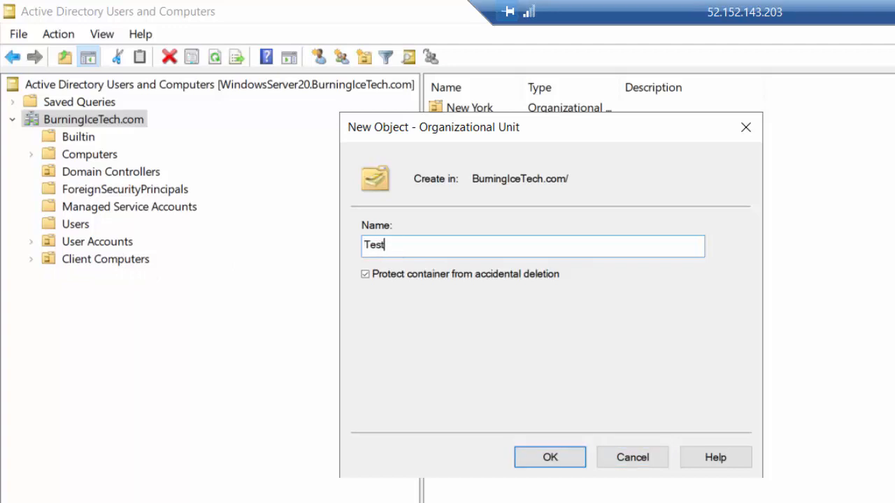
mouse_move(550, 458)
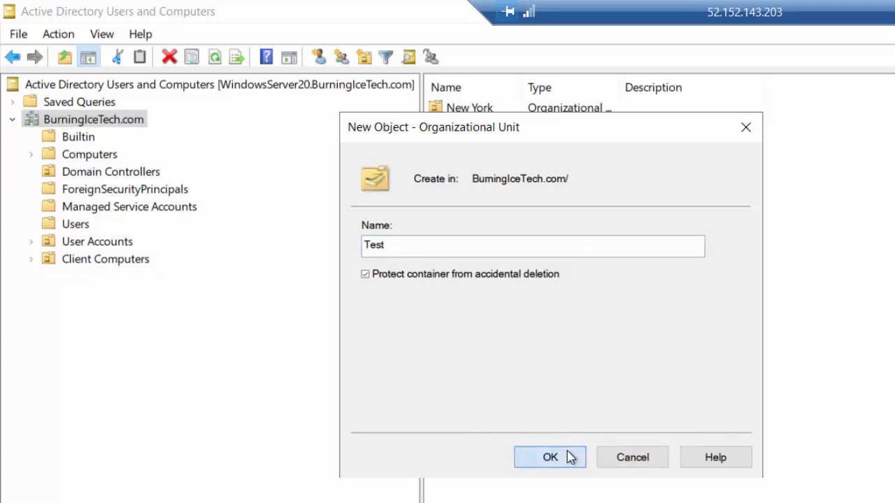
left_click(549, 457)
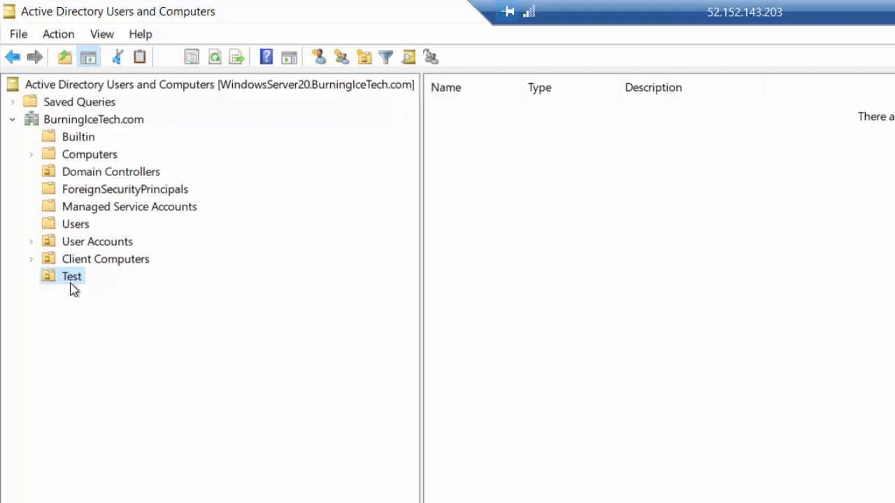
Step: Add a new organizational unit named 'Test2' under the Test unit
right_click(72, 276)
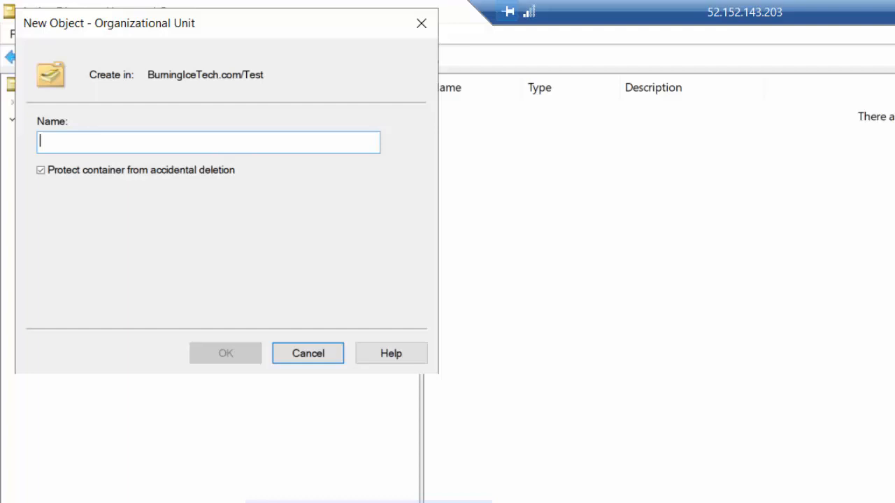
type("T")
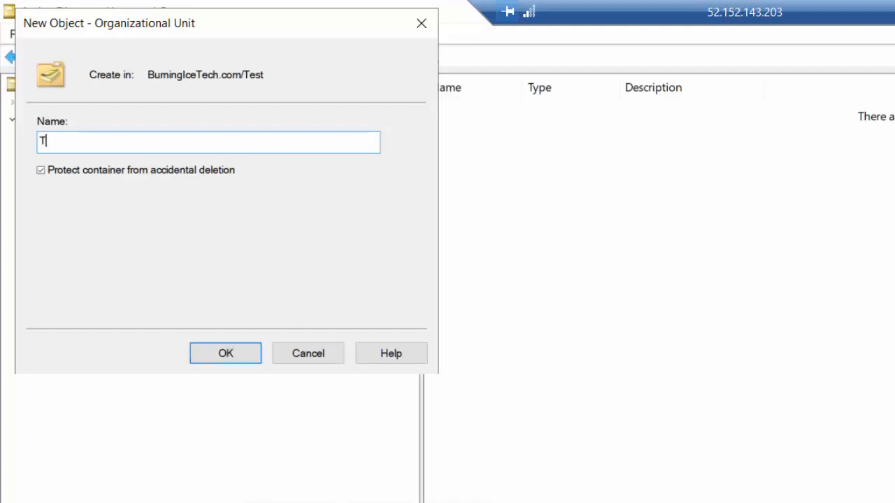
type("est2")
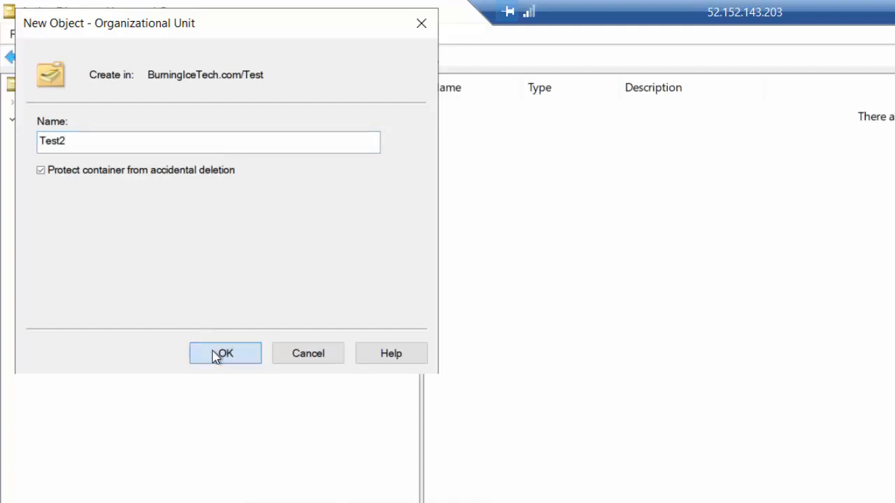
left_click(225, 353)
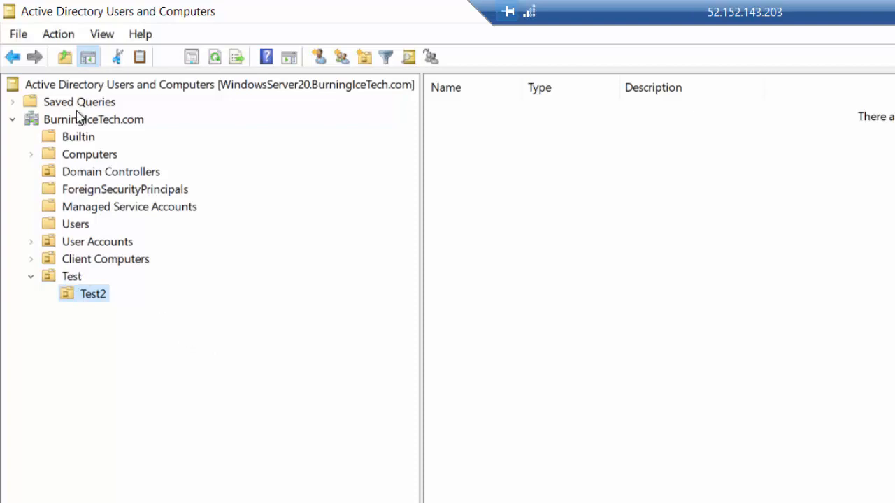
Step: Collapse Test, expand User Accounts and Client Computers, and view Client Computers' four city units
right_click(93, 119)
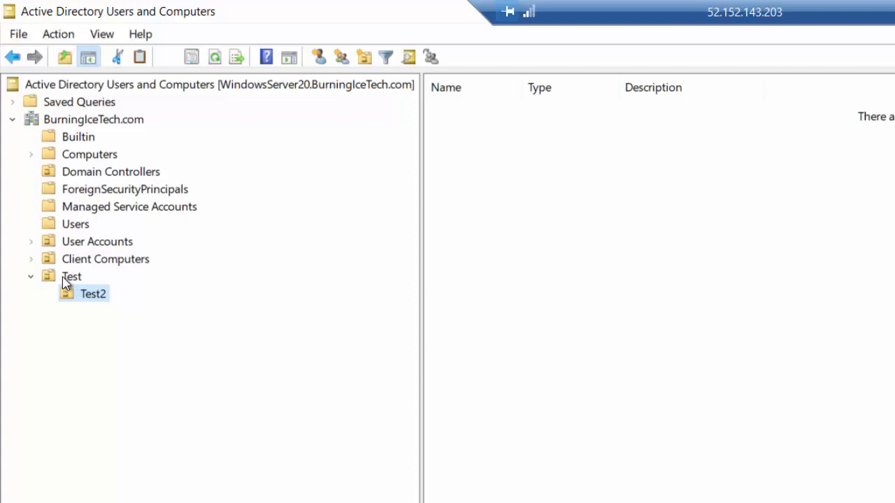
right_click(71, 277)
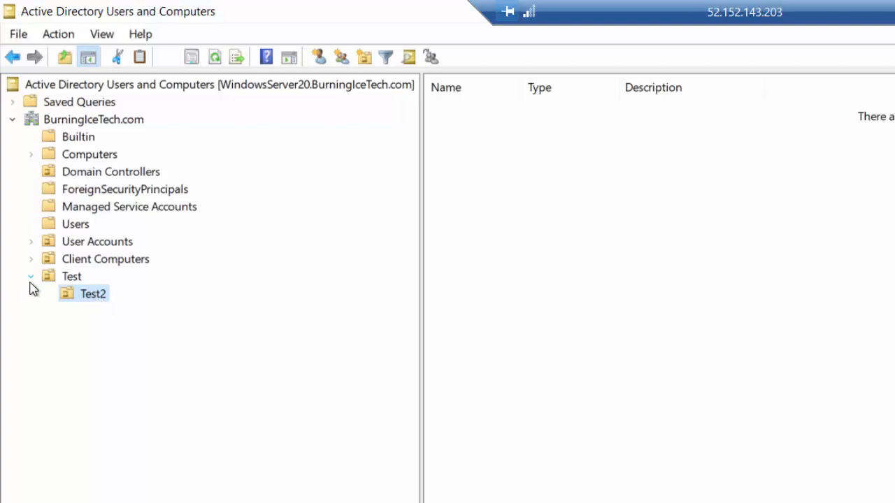
left_click(72, 276)
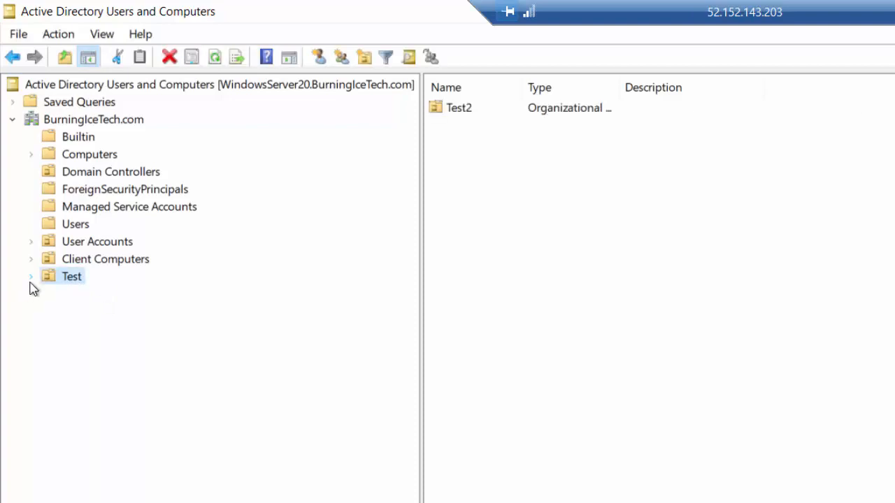
left_click(31, 241)
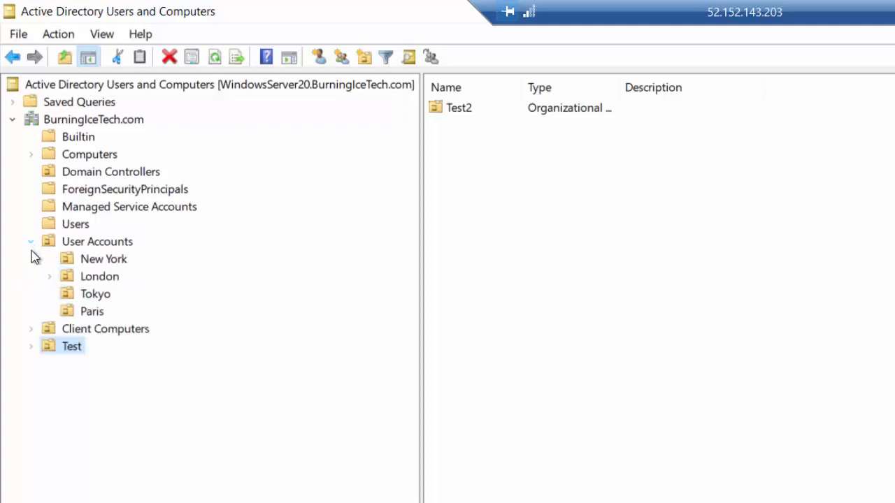
left_click(30, 329)
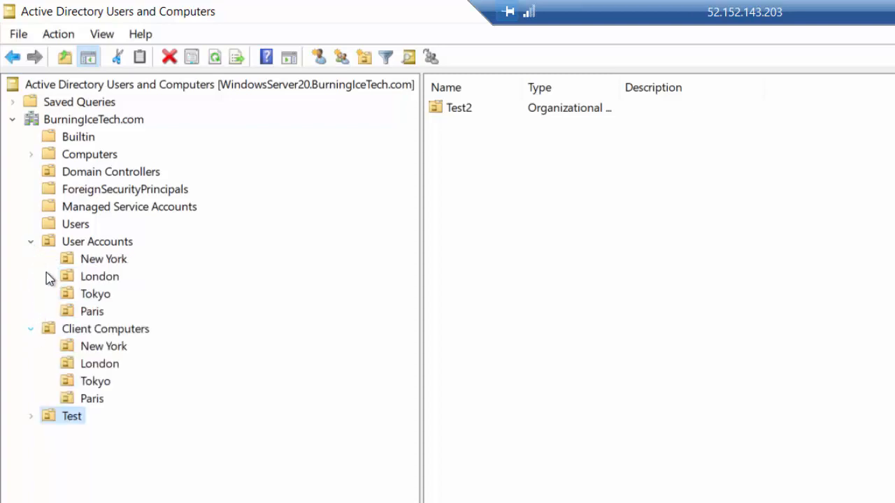
left_click(96, 241)
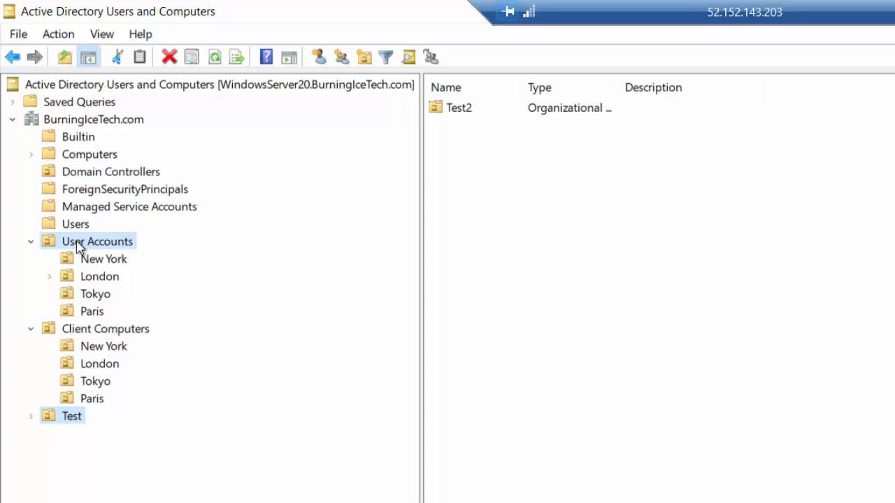
left_click(97, 241)
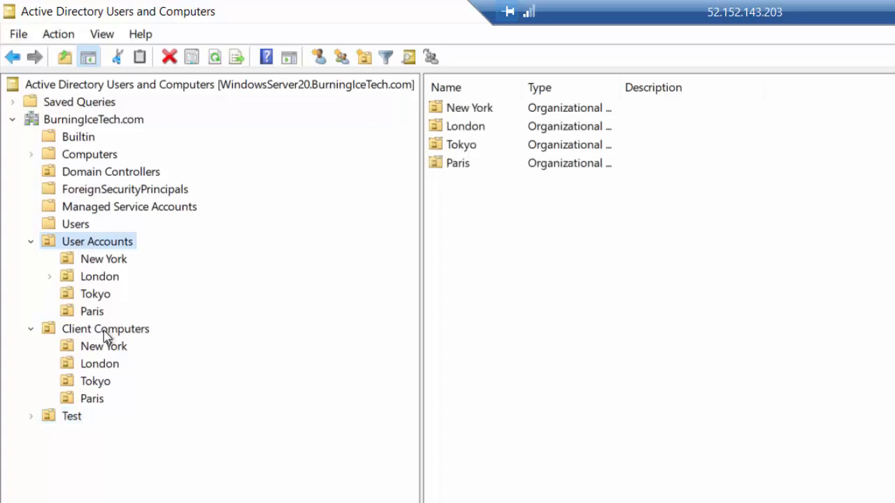
left_click(105, 329)
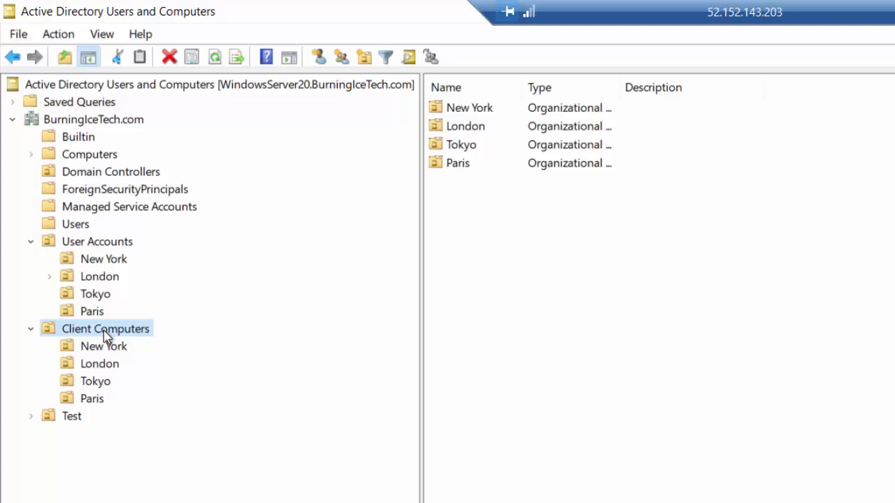
mouse_move(76, 280)
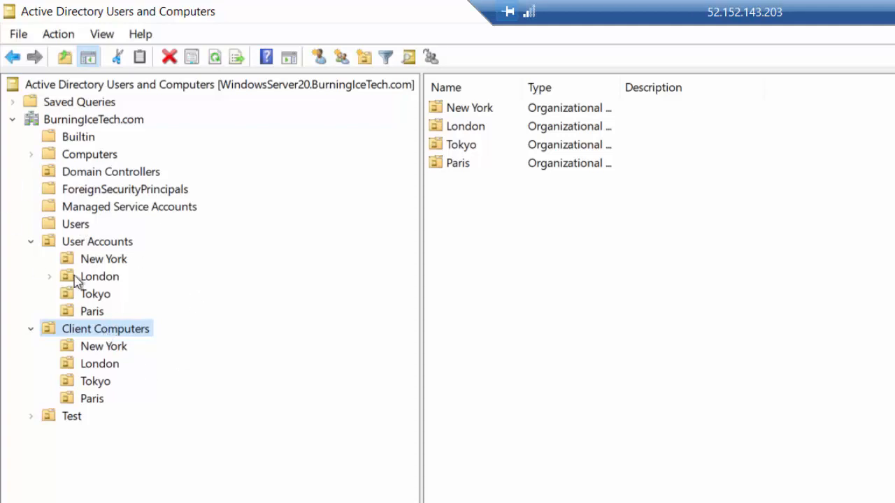
mouse_move(109, 264)
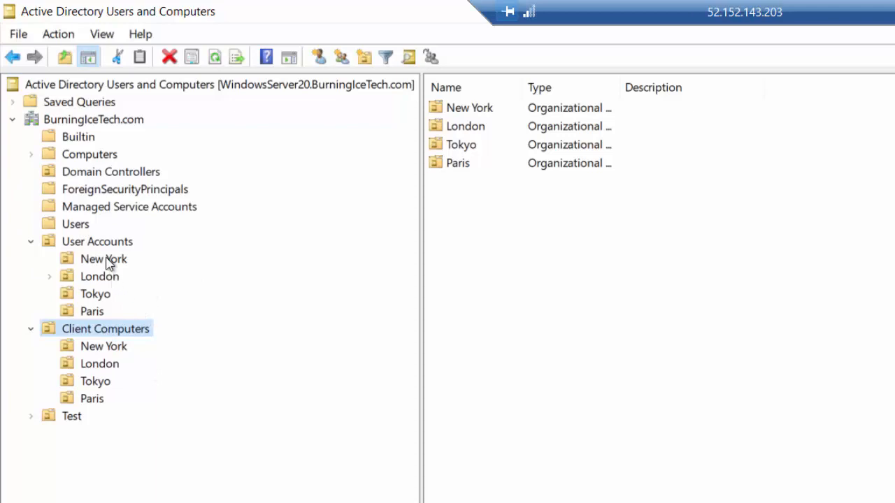
mouse_move(112, 316)
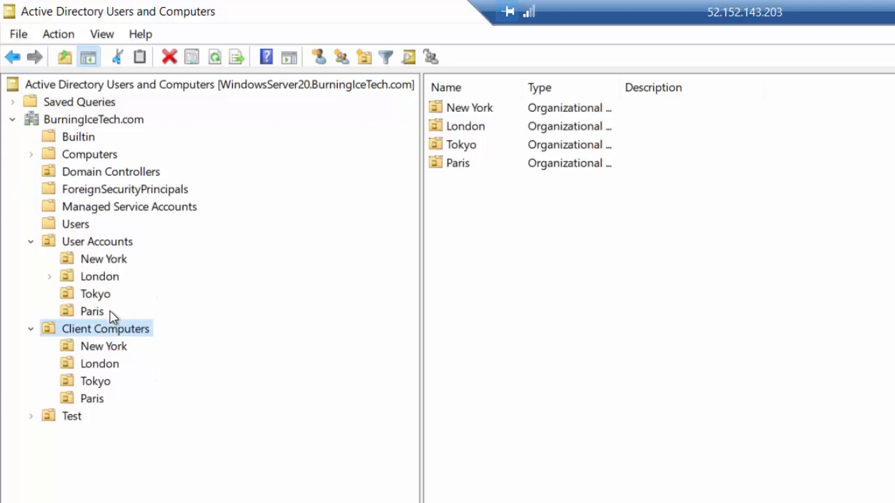
mouse_move(108, 275)
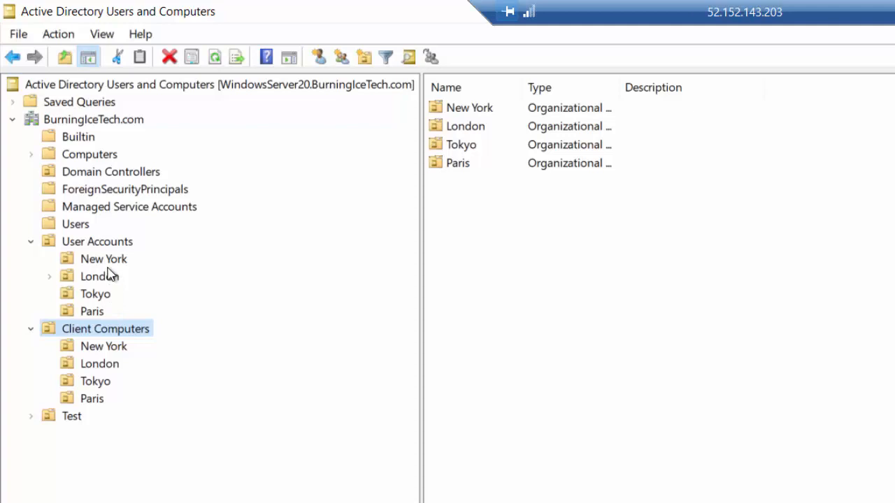
Step: Expand London to reveal HR, Sales, Finance, IT and Marketing, and open IT
left_click(49, 276)
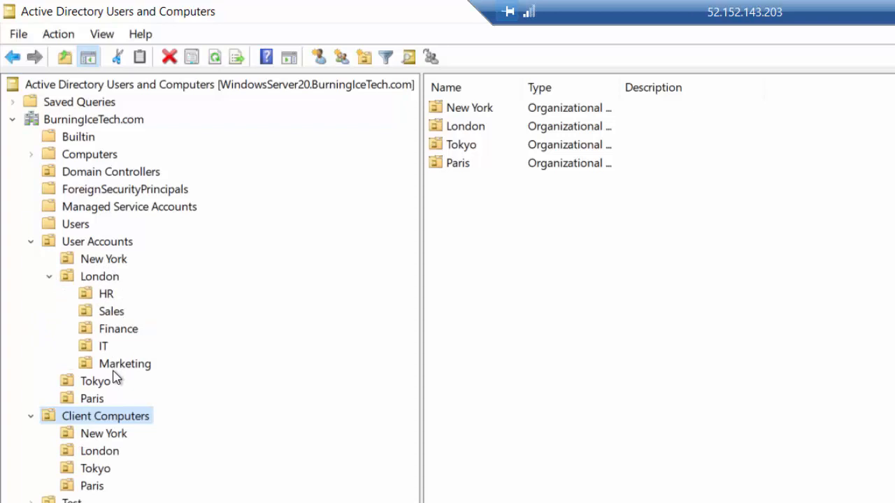
mouse_move(90, 291)
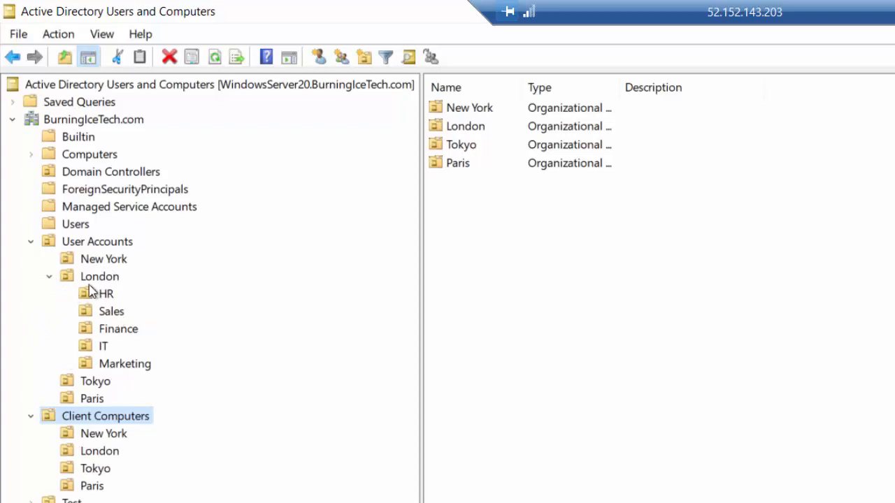
mouse_move(118, 303)
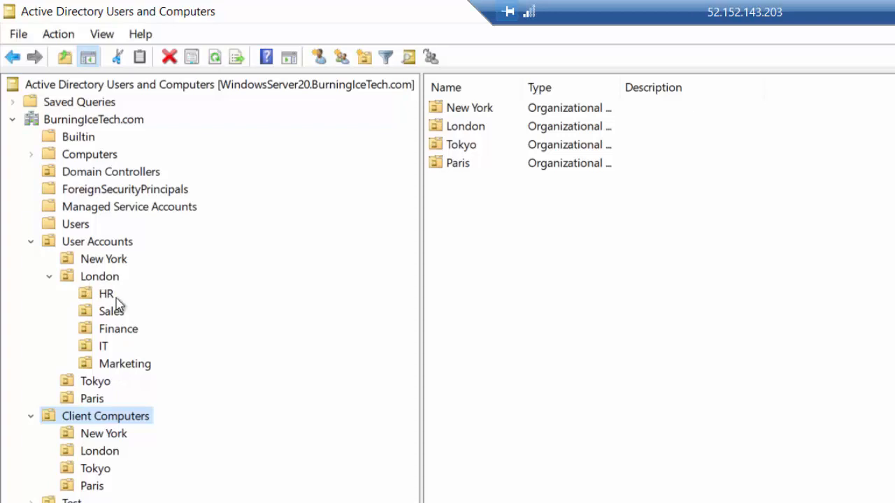
mouse_move(118, 315)
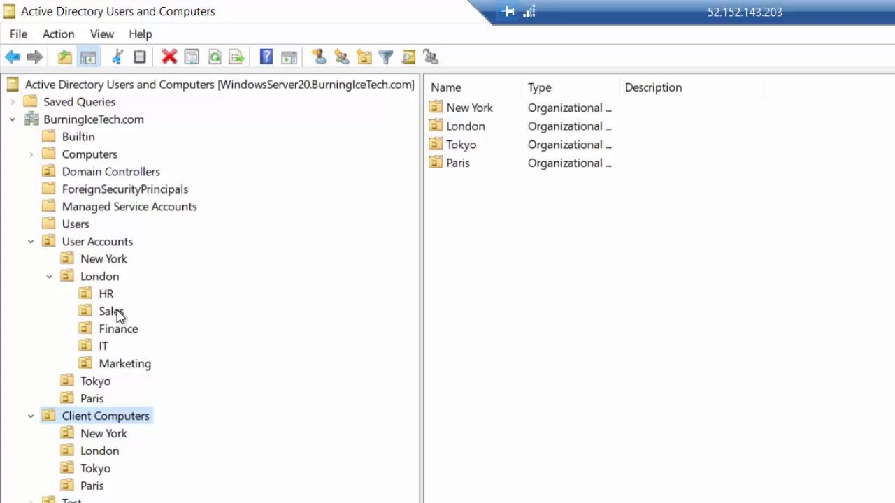
mouse_move(154, 266)
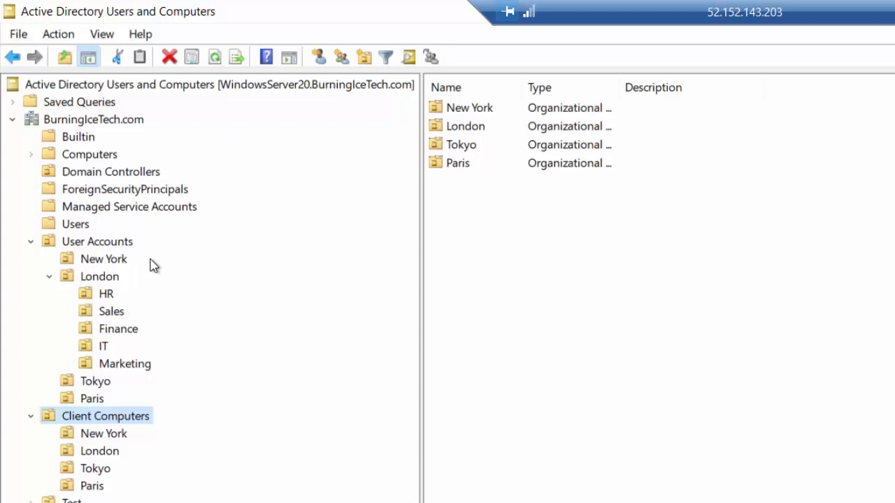
mouse_move(107, 356)
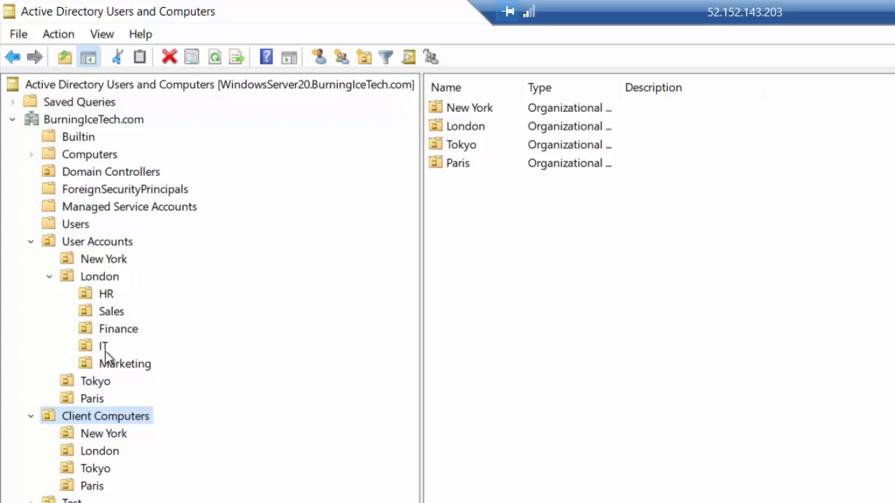
left_click(103, 345)
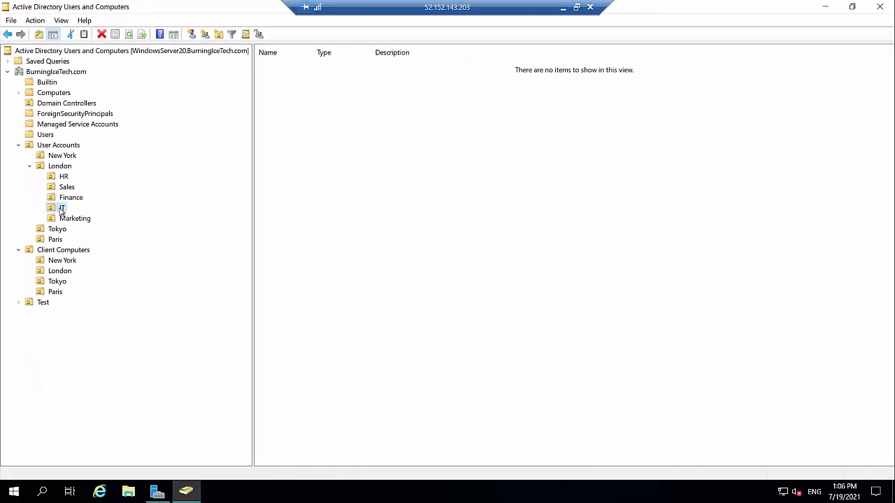
Step: Bring up the context menu for London's IT organizational unit
right_click(63, 208)
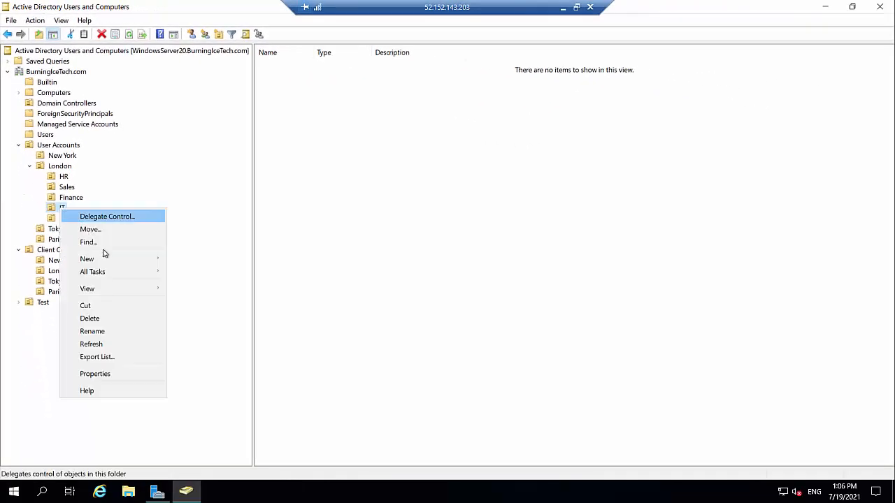
mouse_move(86, 258)
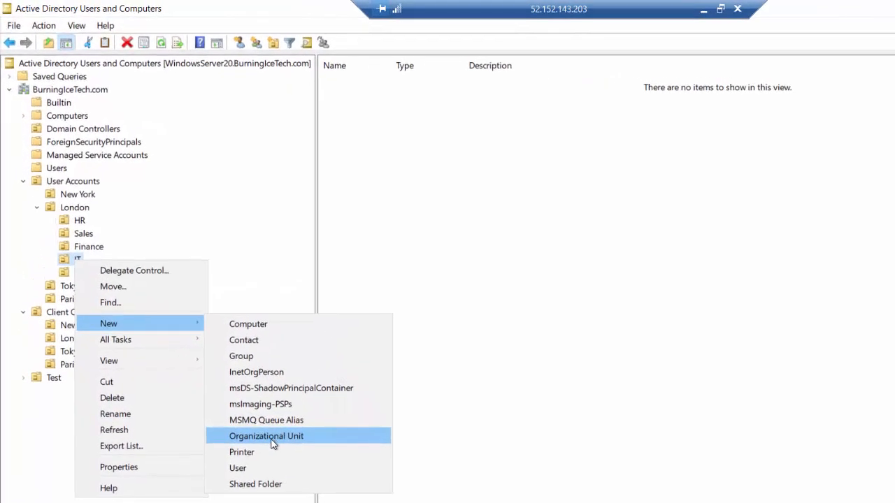
mouse_move(241, 356)
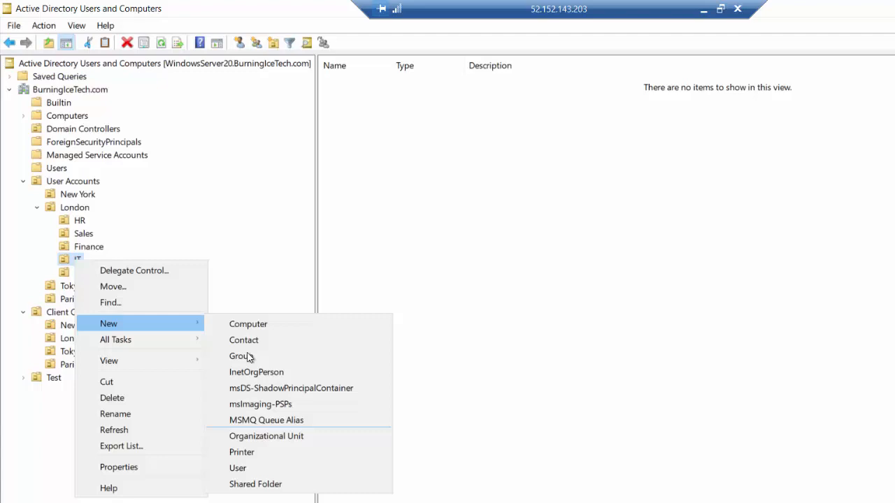
mouse_move(240, 356)
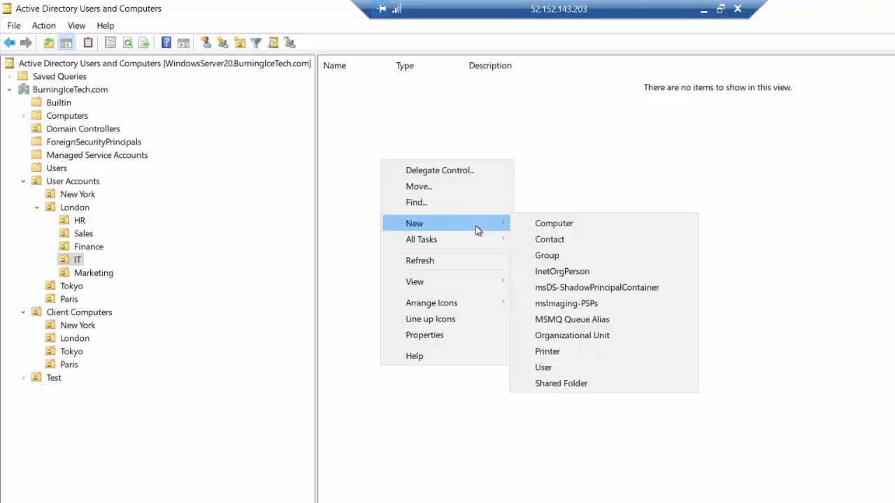
mouse_move(544, 368)
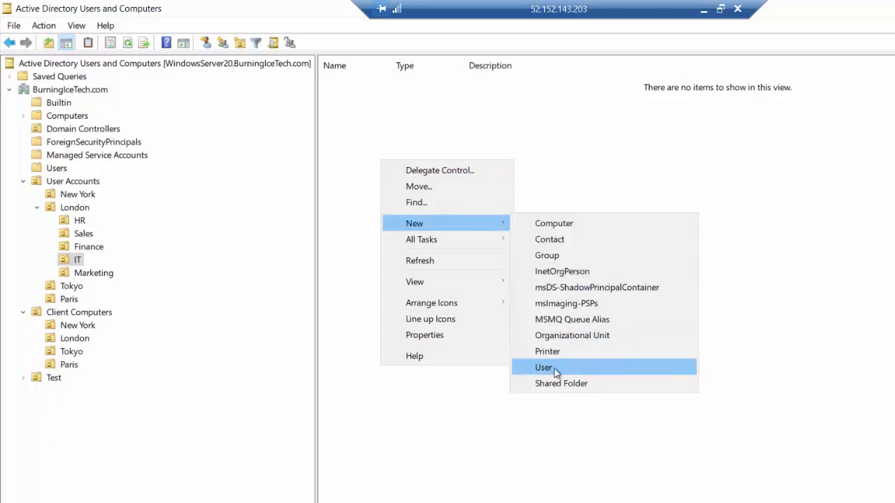
mouse_move(572, 336)
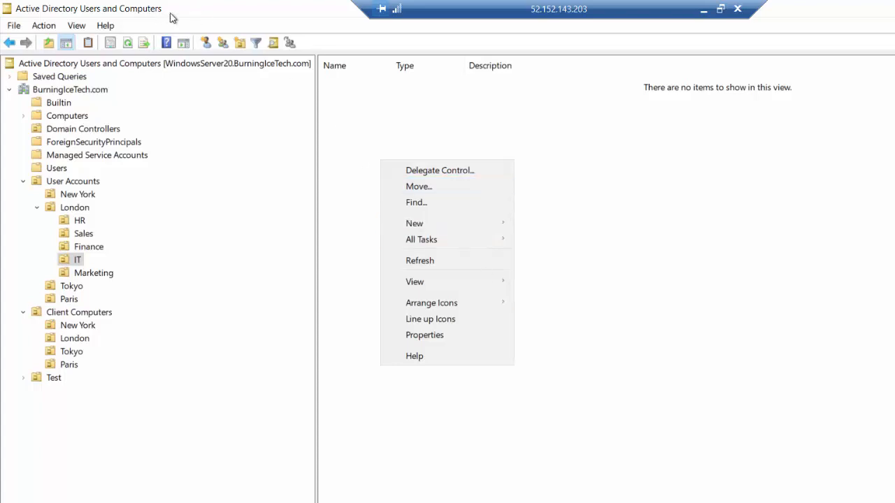
mouse_move(201, 19)
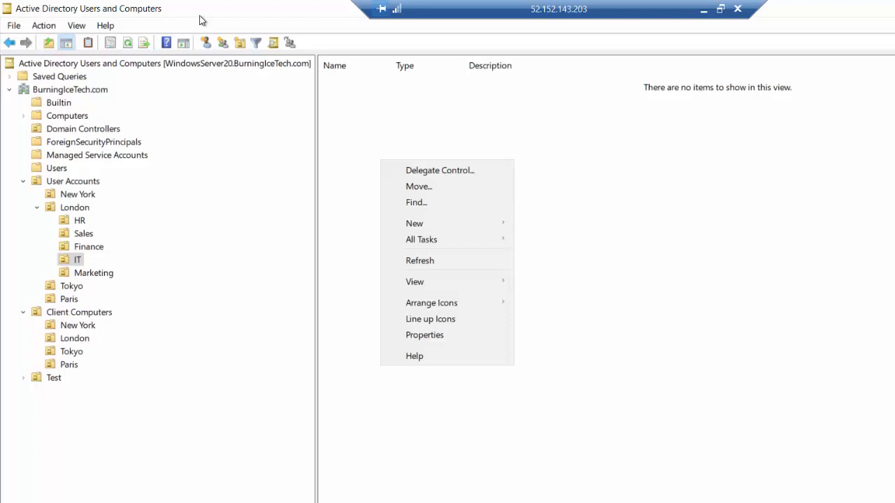
mouse_move(140, 8)
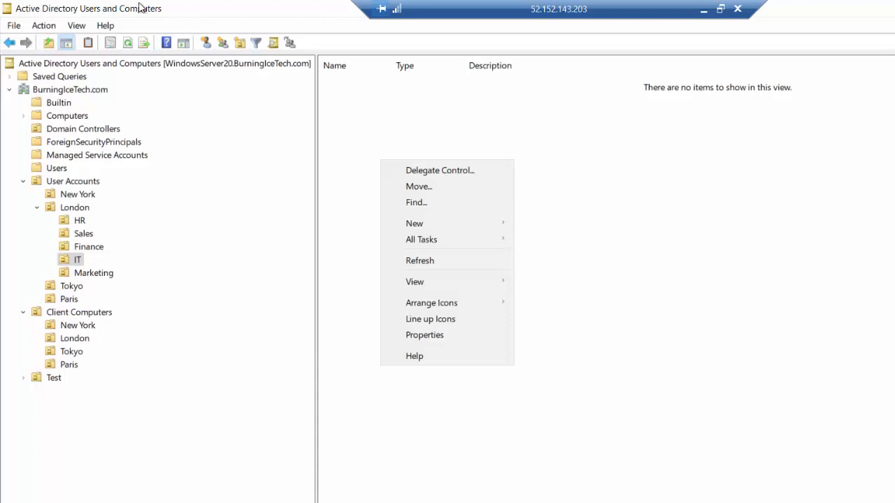
mouse_move(430, 239)
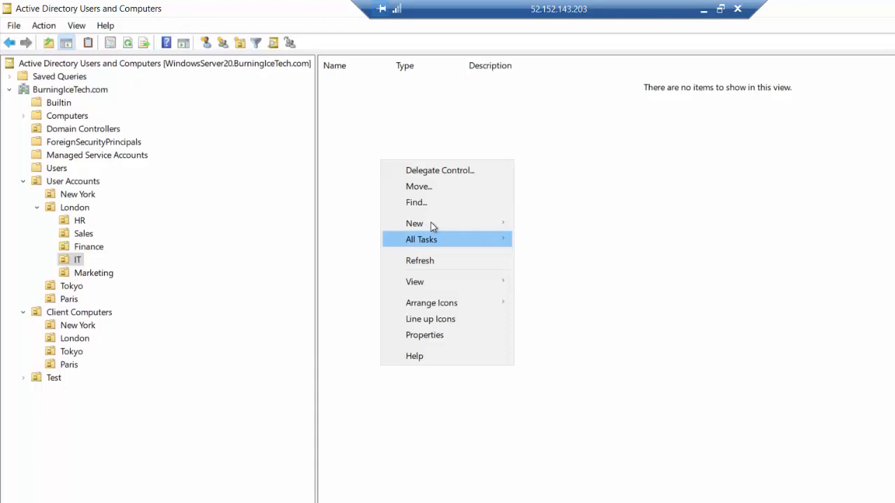
mouse_move(414, 223)
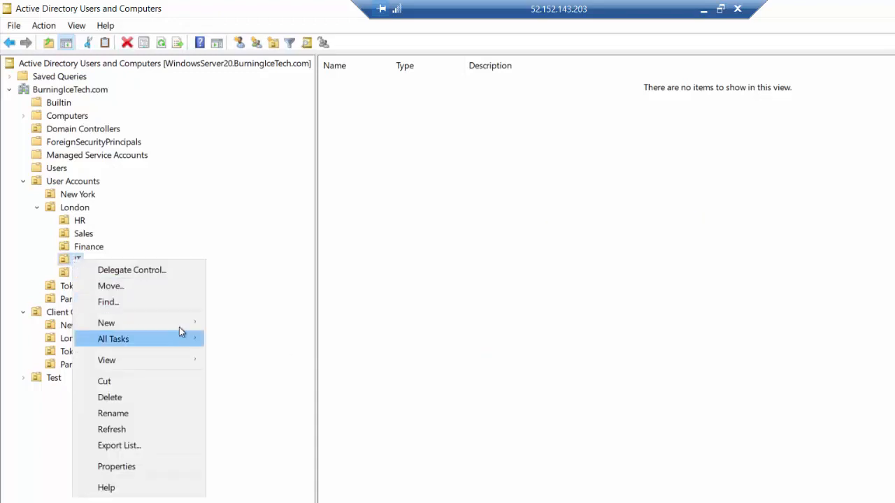
mouse_move(107, 322)
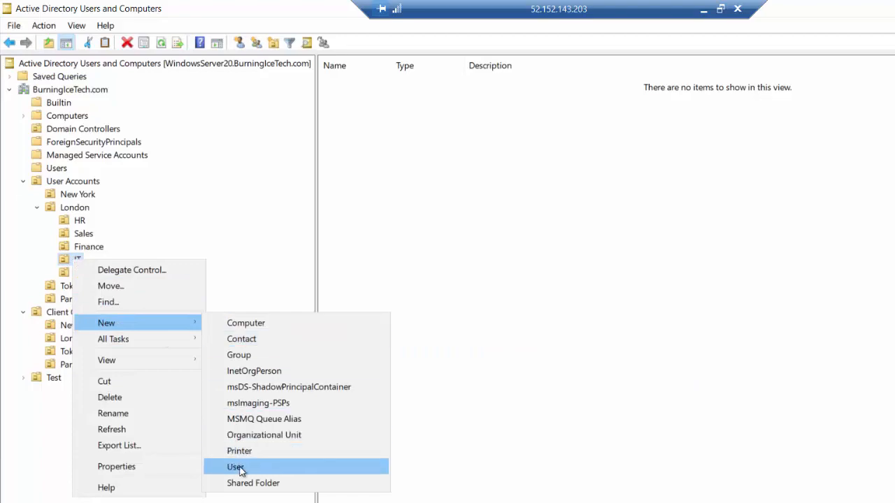
Step: Enter user Bob Smith with logon name SmithB and advance to the password page
left_click(236, 468)
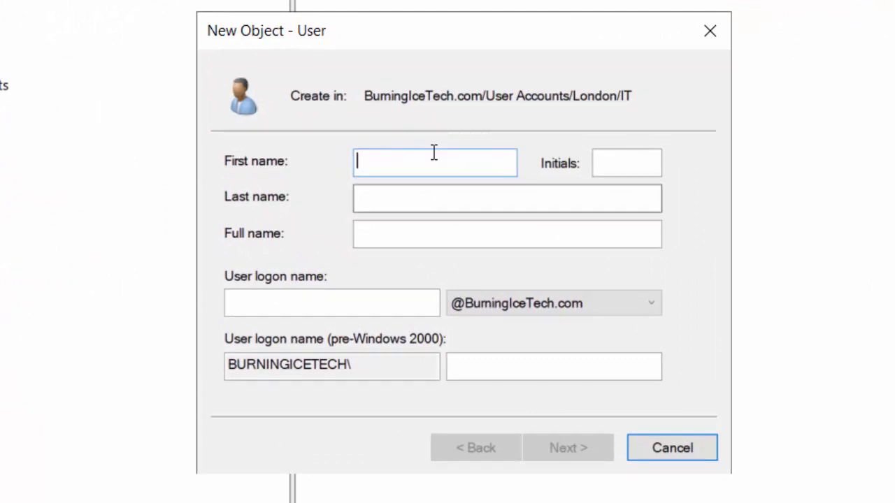
mouse_move(430, 166)
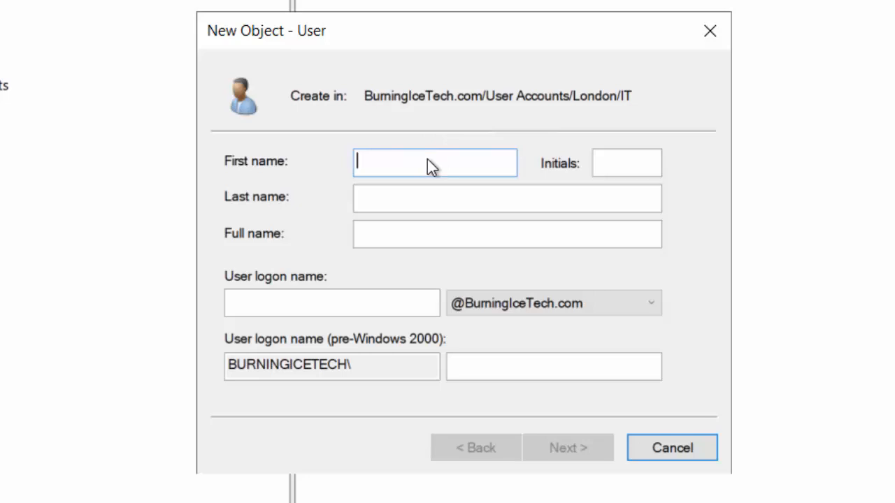
type("Bob")
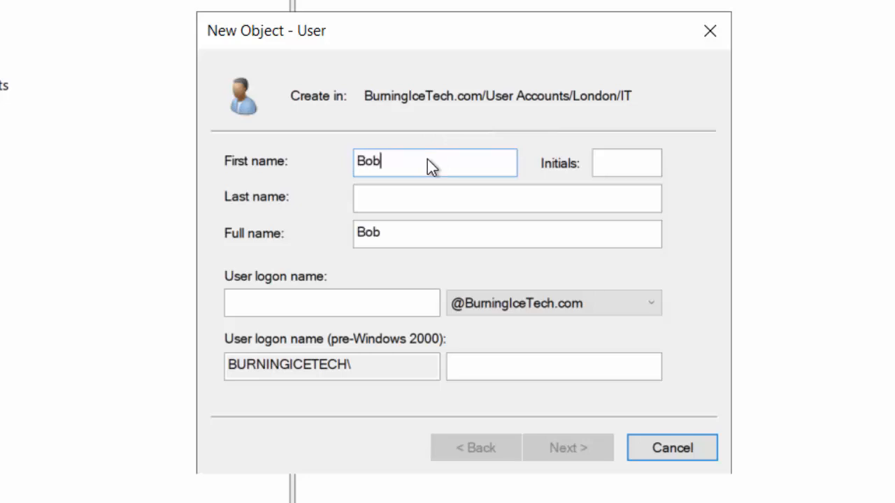
type("Smi")
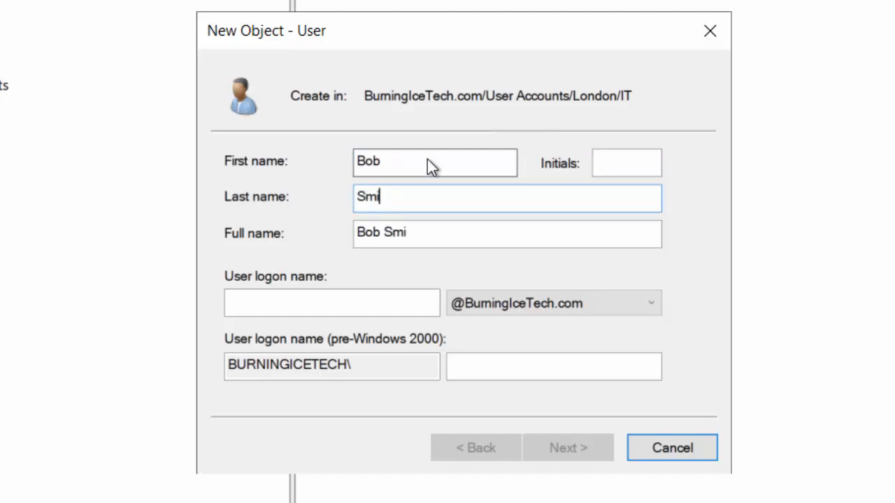
type("th")
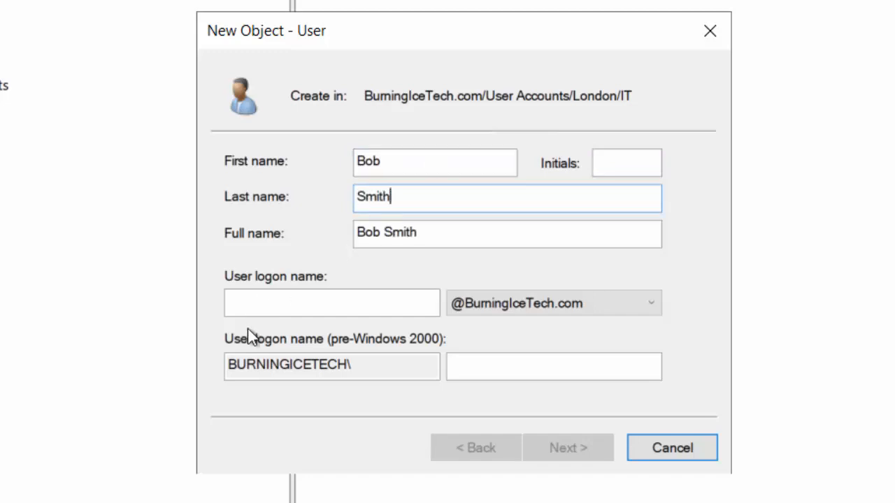
left_click(331, 302)
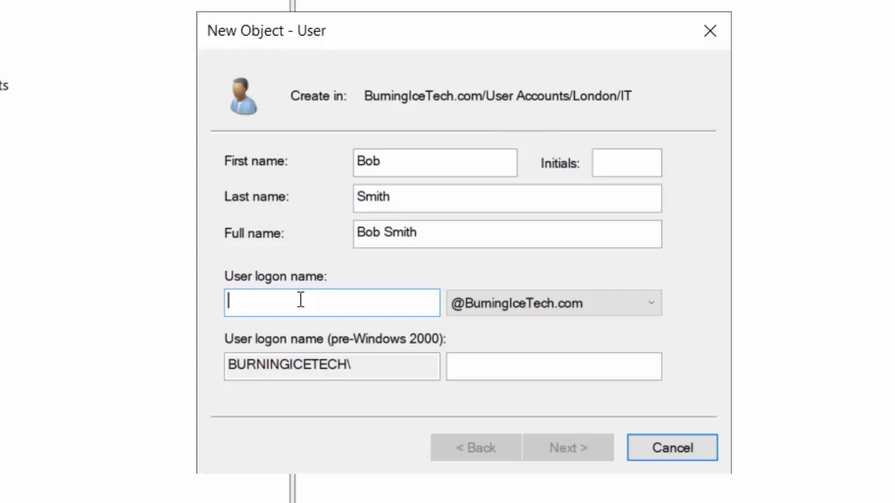
type("Bob")
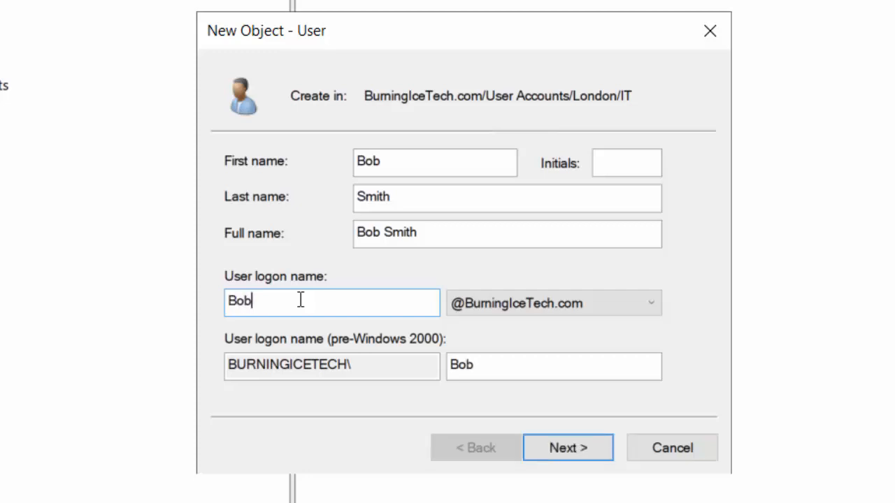
type("S")
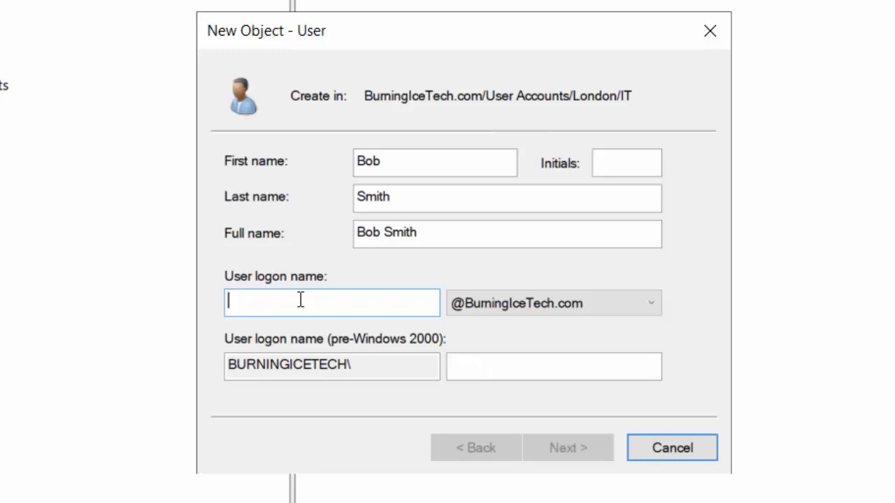
type("SmithB")
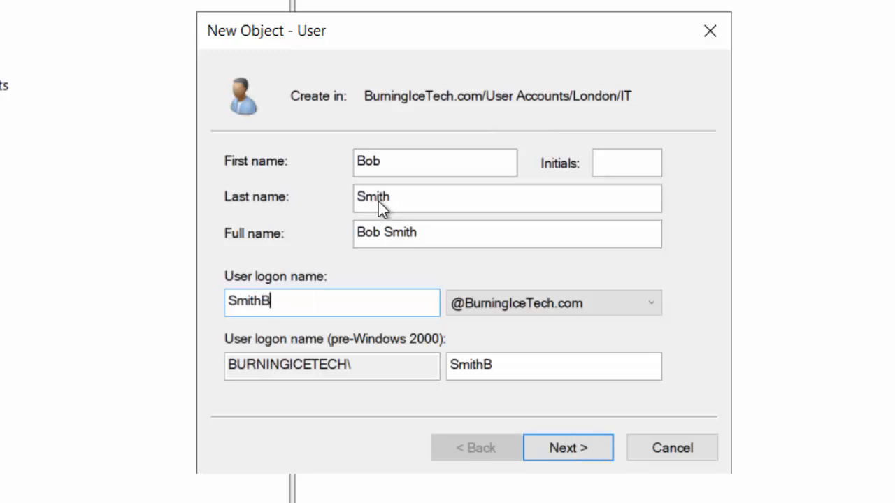
left_click(553, 302)
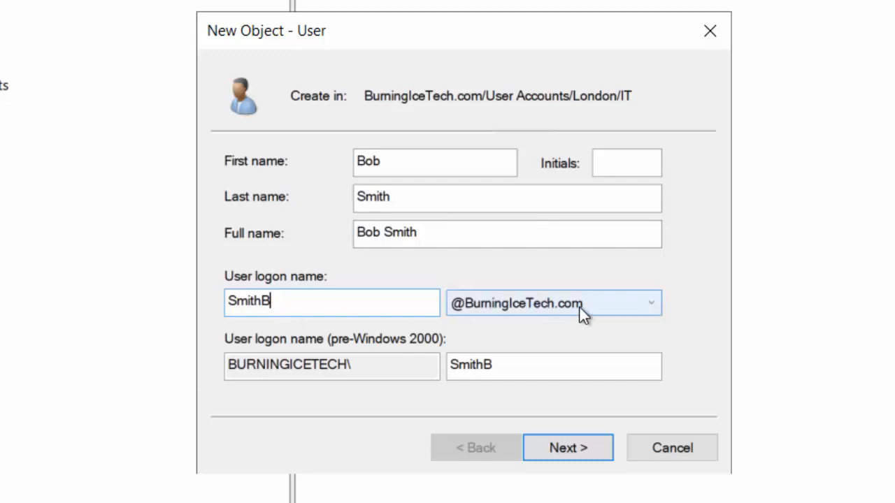
left_click(568, 447)
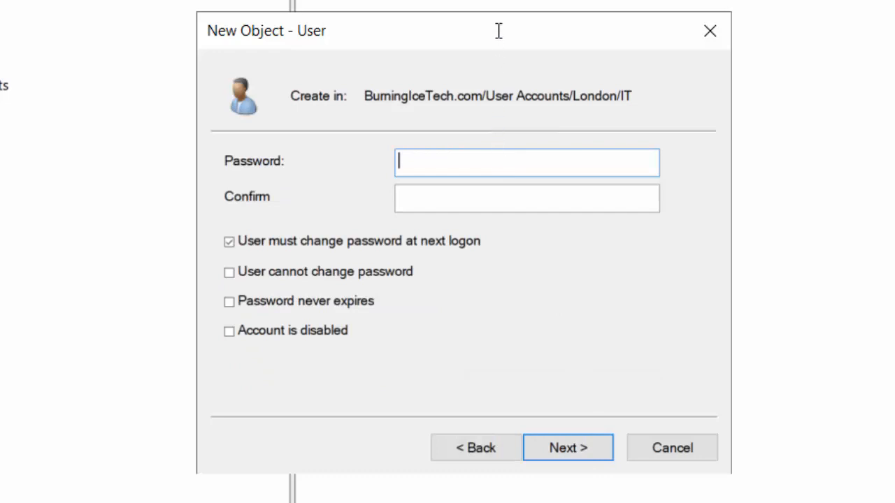
mouse_move(499, 46)
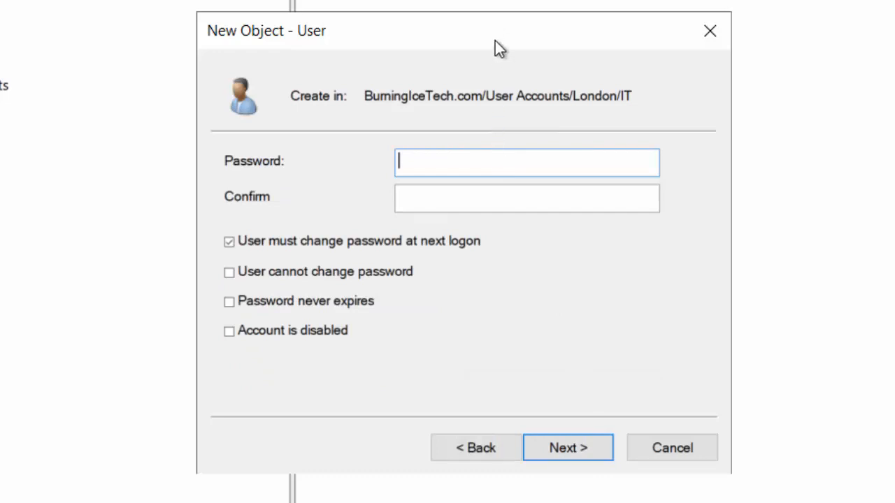
mouse_move(516, 163)
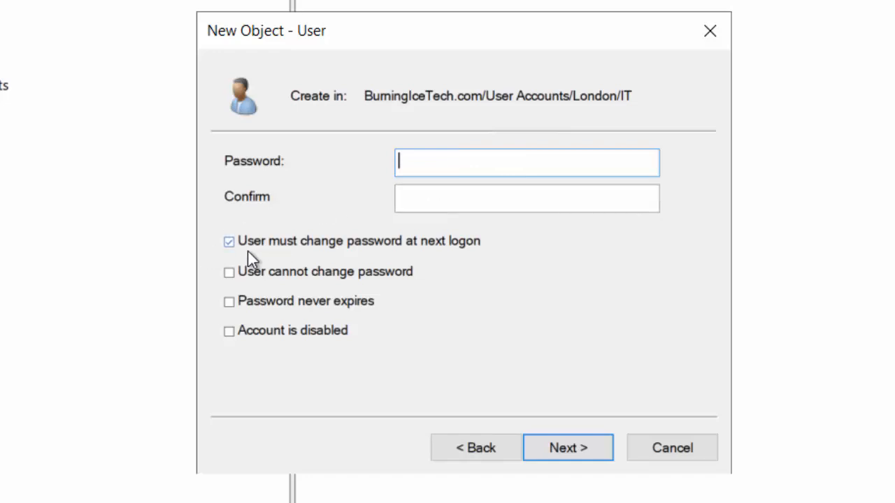
mouse_move(383, 259)
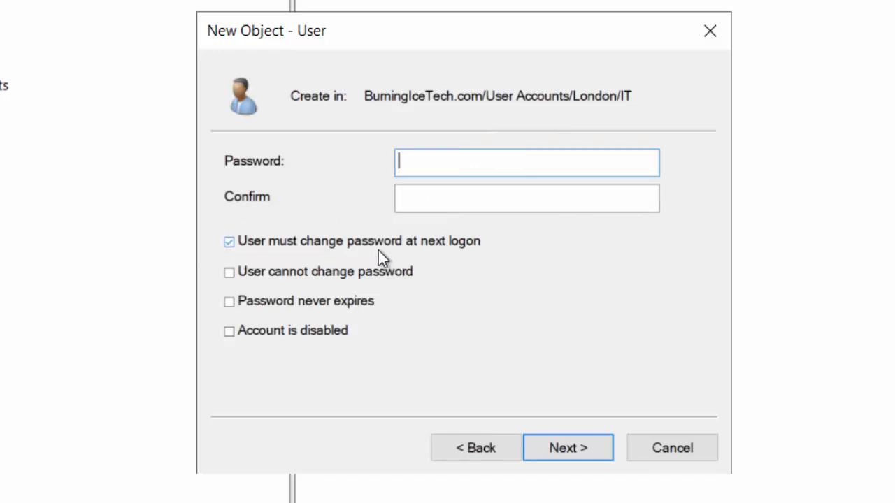
mouse_move(319, 262)
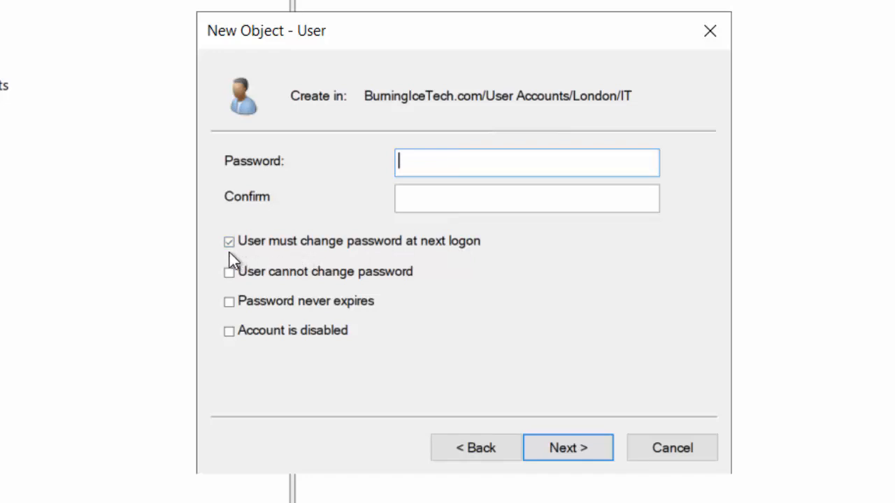
mouse_move(461, 271)
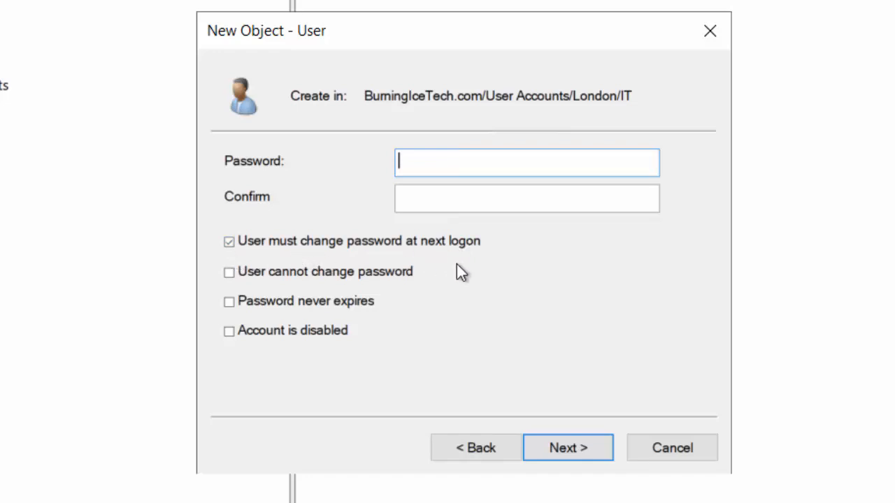
mouse_move(476, 261)
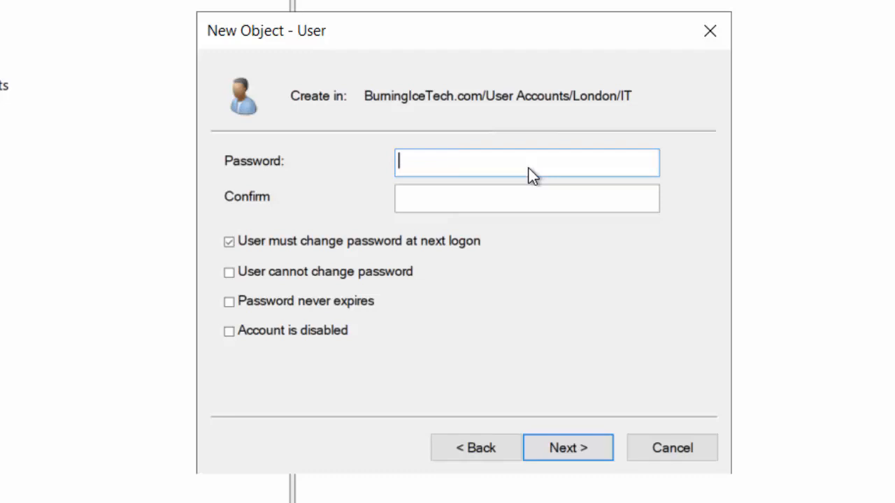
mouse_move(513, 157)
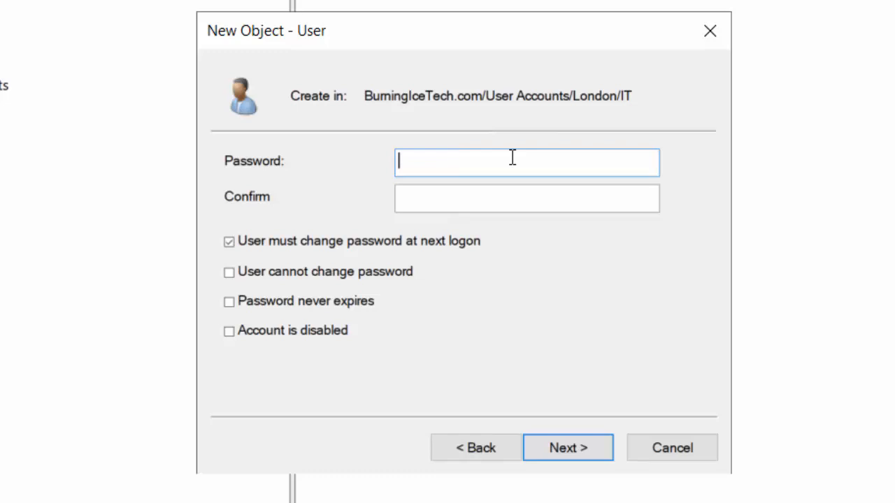
mouse_move(224, 257)
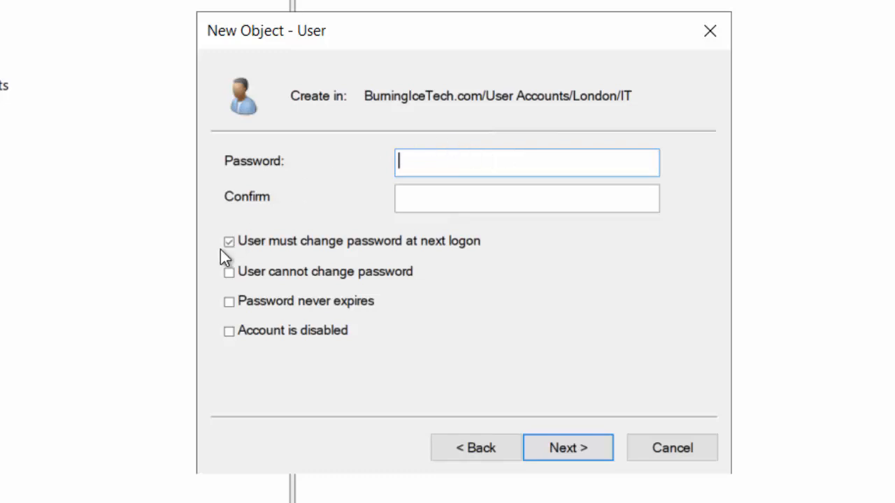
Step: Clear 'User must change password at next logon' for Bob Smith
left_click(229, 241)
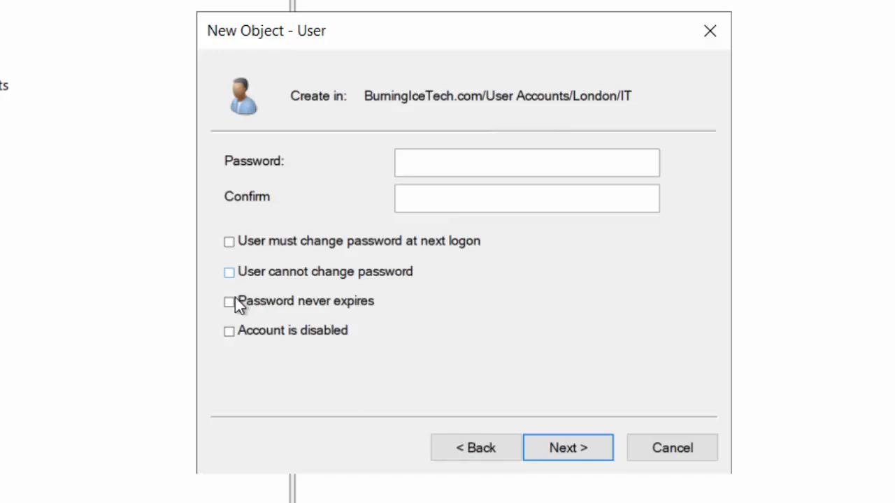
left_click(228, 301)
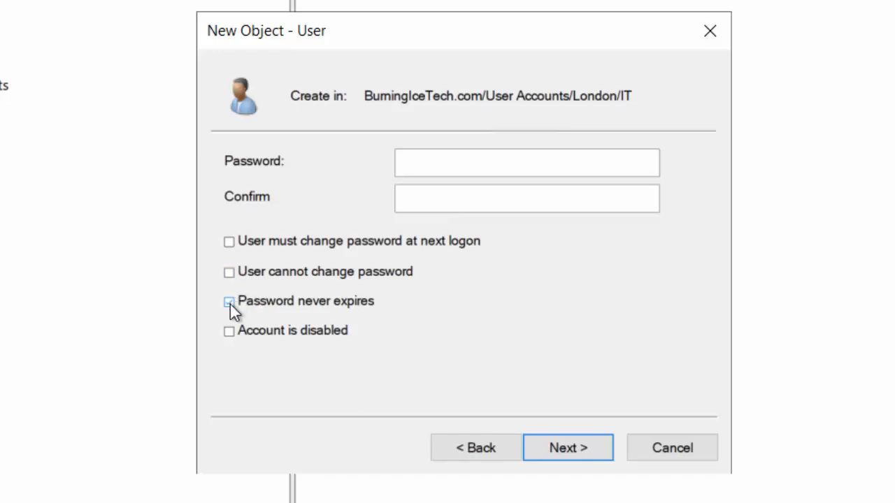
left_click(229, 302)
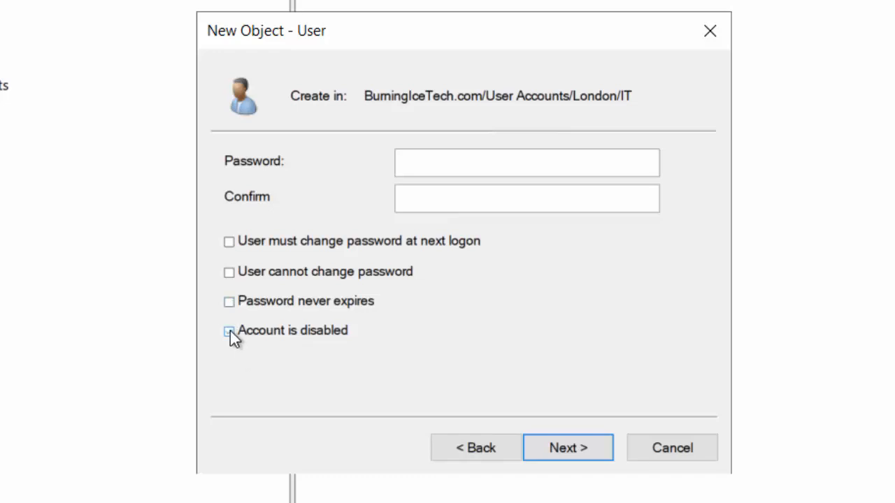
left_click(228, 331)
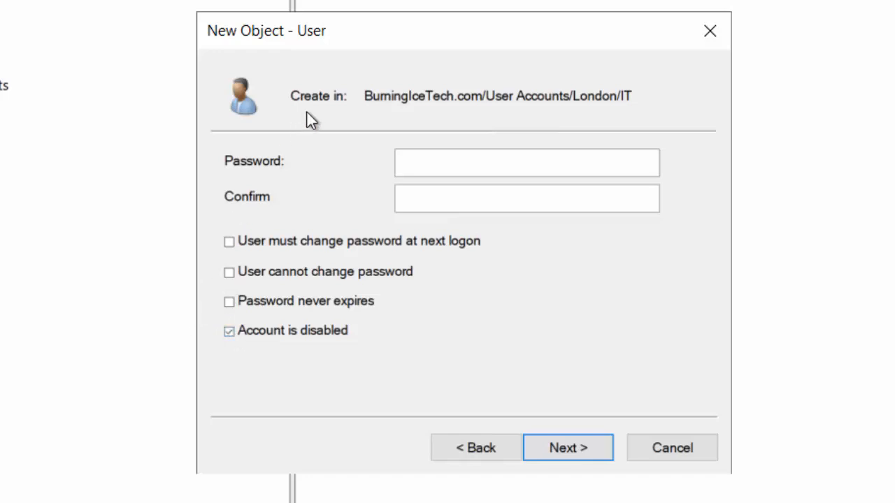
mouse_move(318, 113)
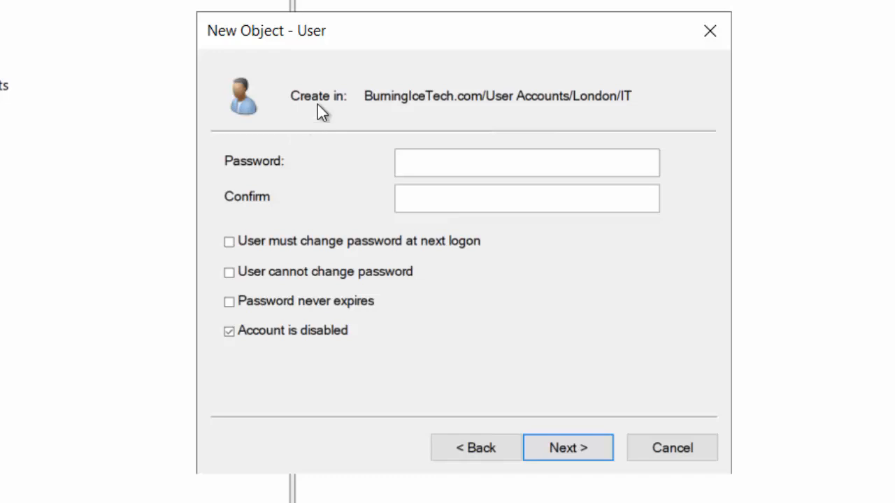
mouse_move(407, 33)
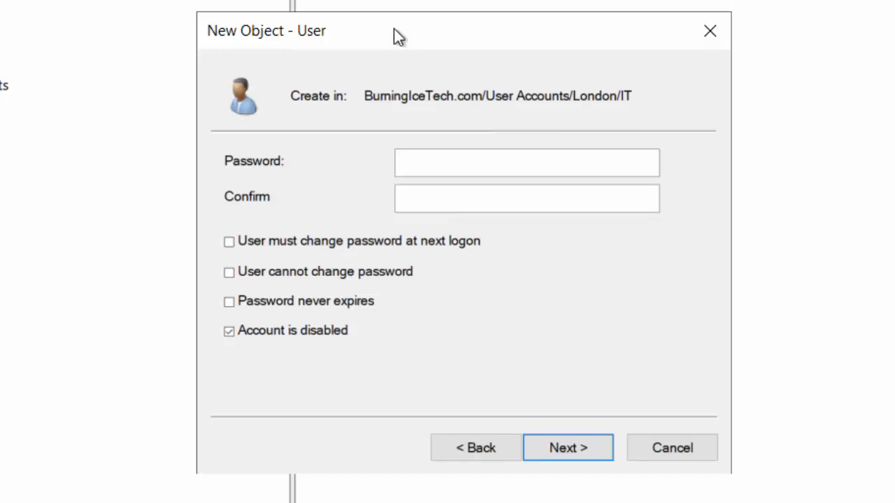
mouse_move(395, 294)
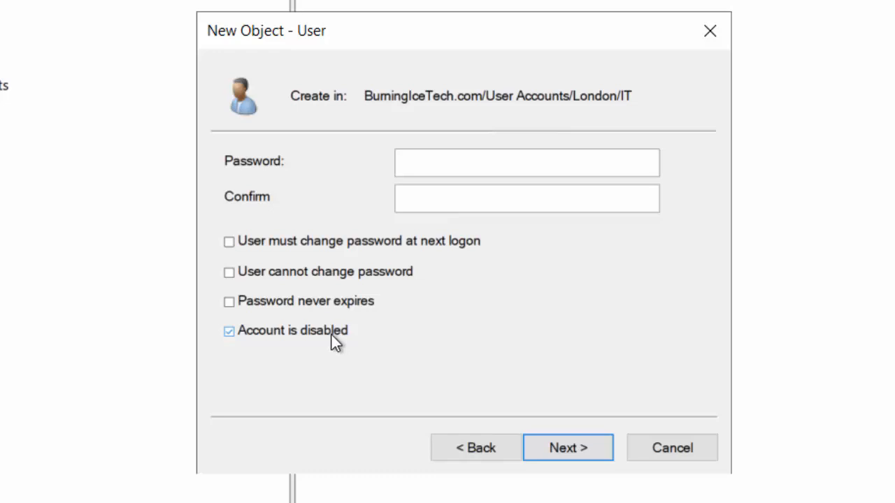
mouse_move(323, 335)
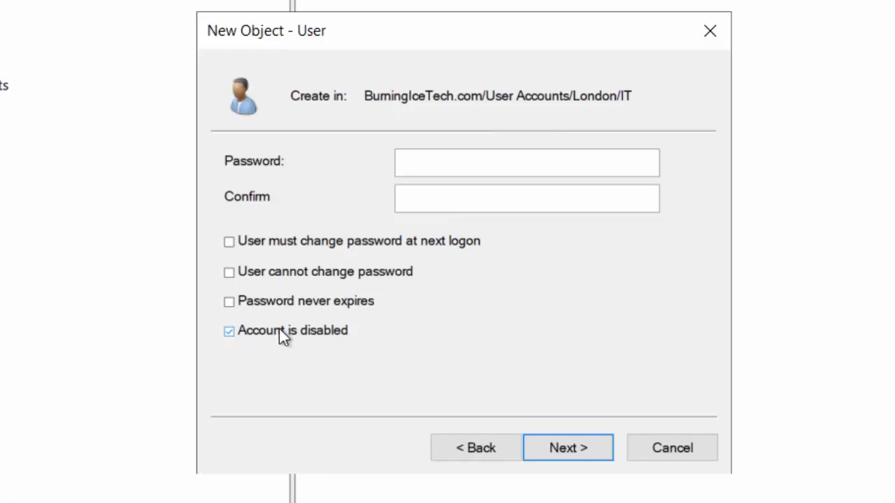
mouse_move(279, 335)
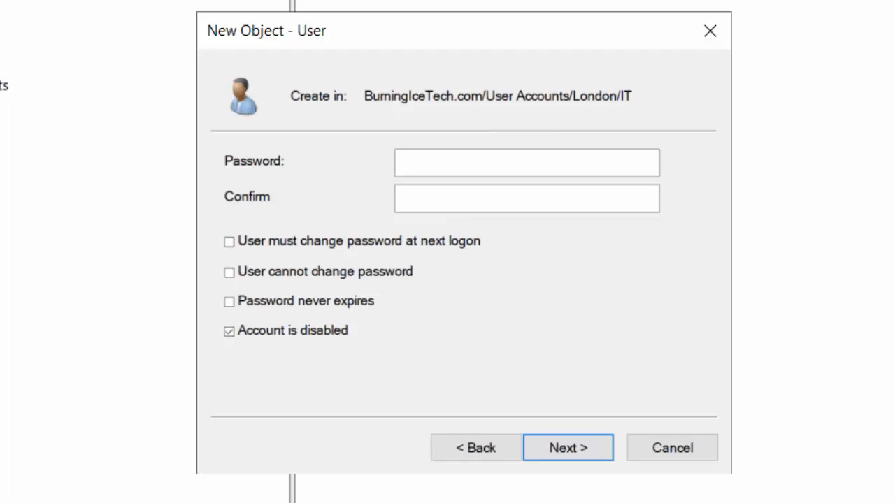
mouse_move(329, 238)
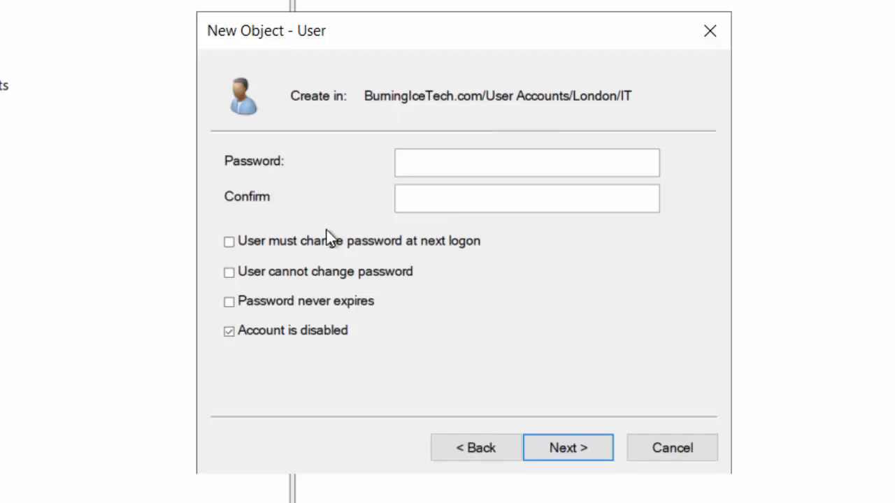
left_click(230, 331)
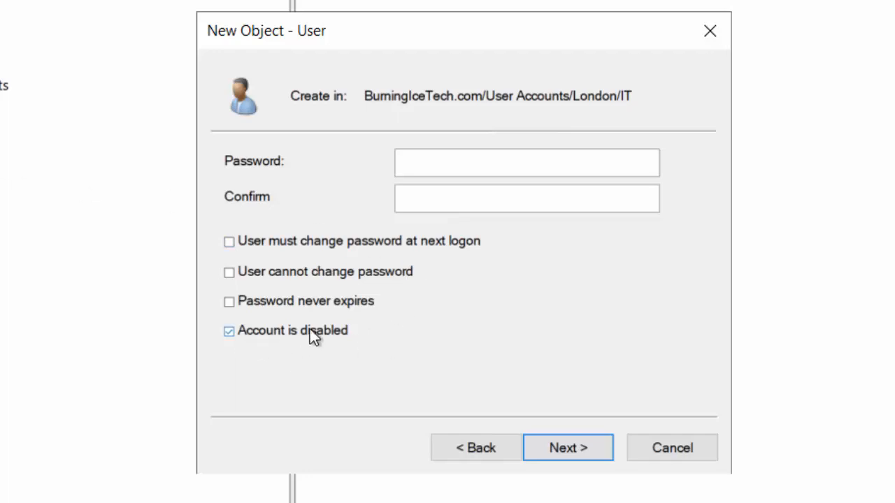
mouse_move(316, 335)
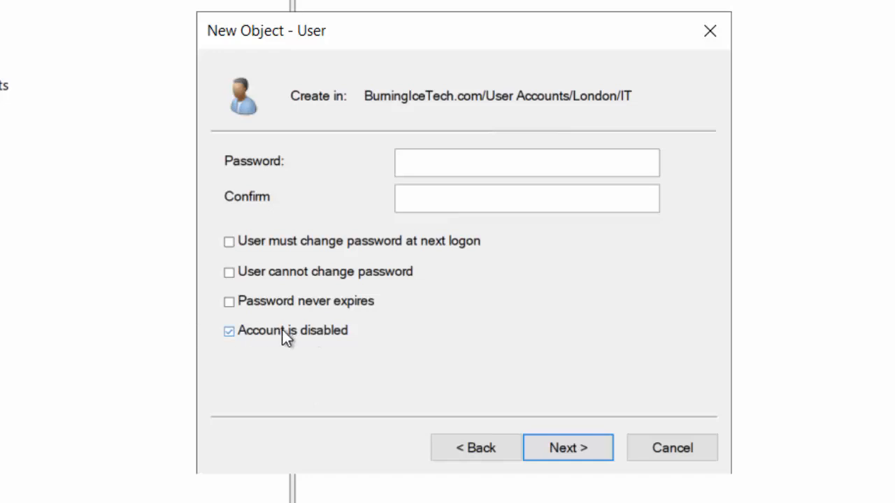
mouse_move(265, 346)
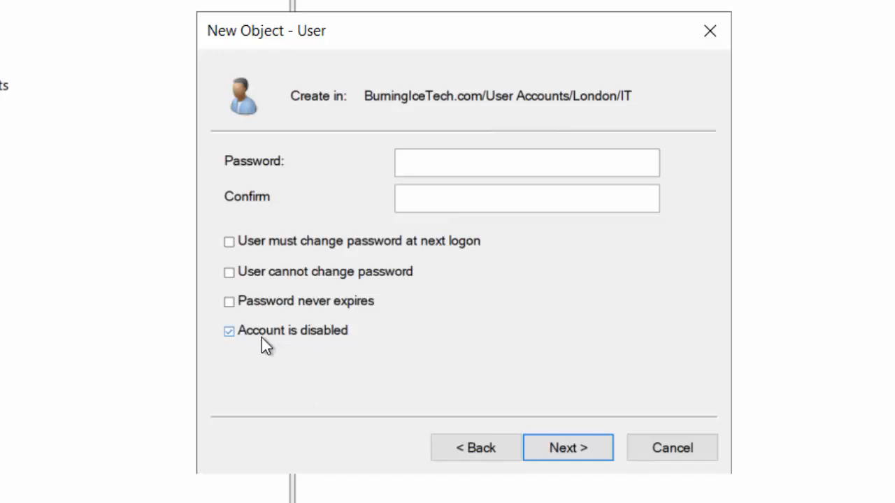
left_click(228, 330)
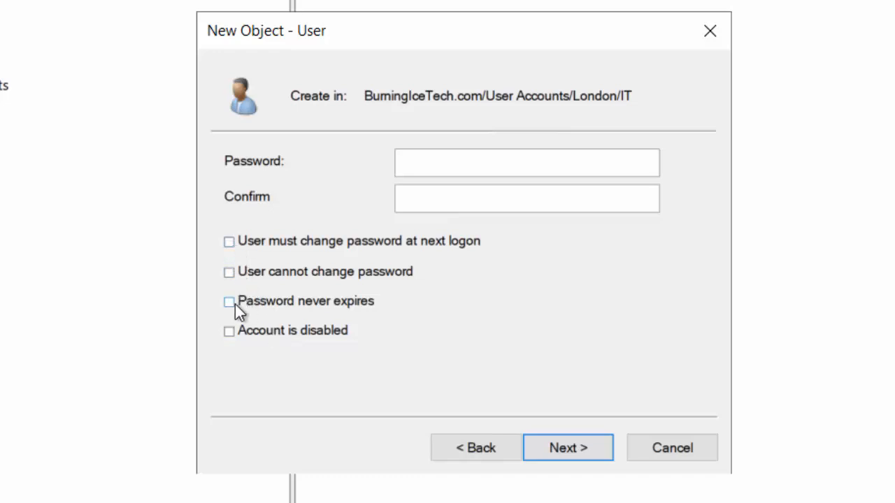
Step: Set Bob Smith's password to never expire, enter the password, and finish the wizard
left_click(229, 302)
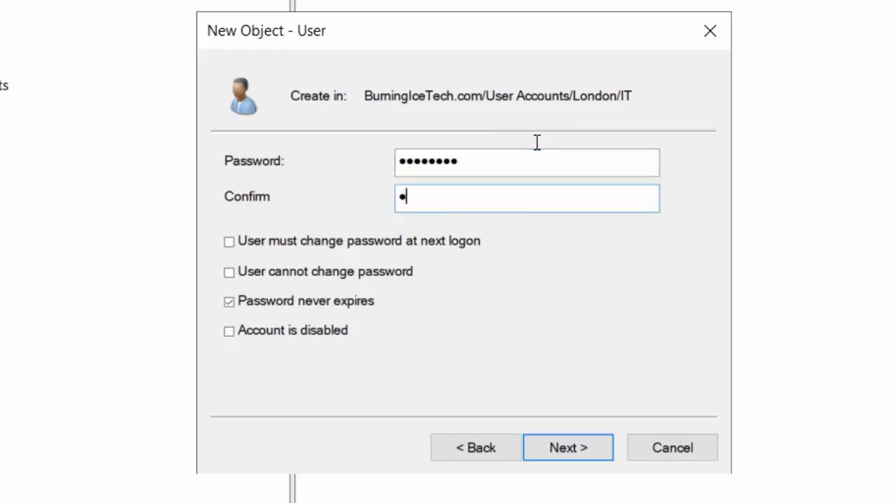
type("password")
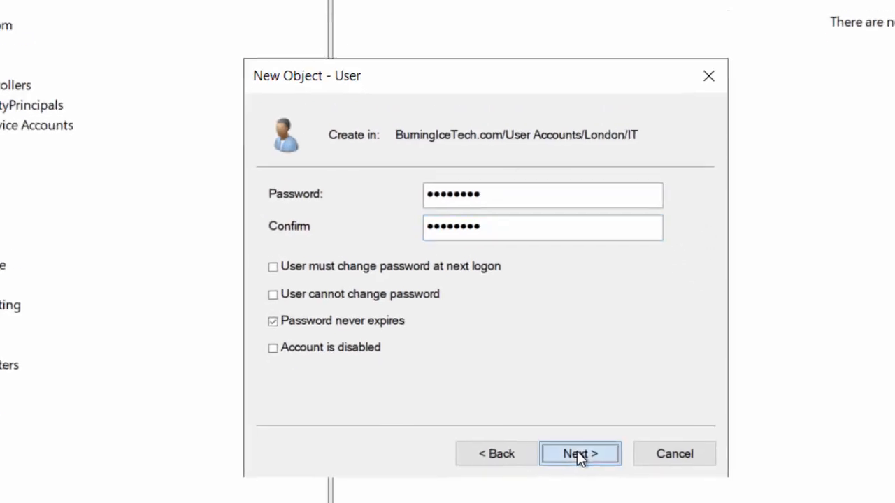
left_click(579, 453)
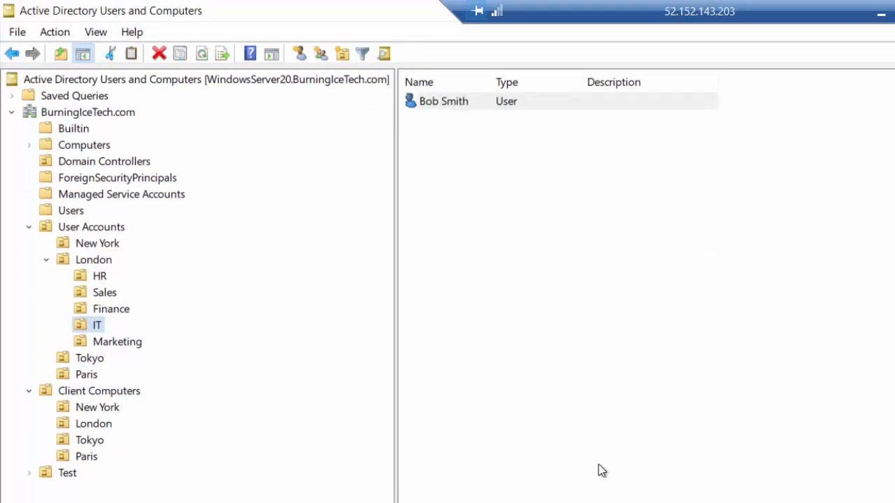
mouse_move(597, 465)
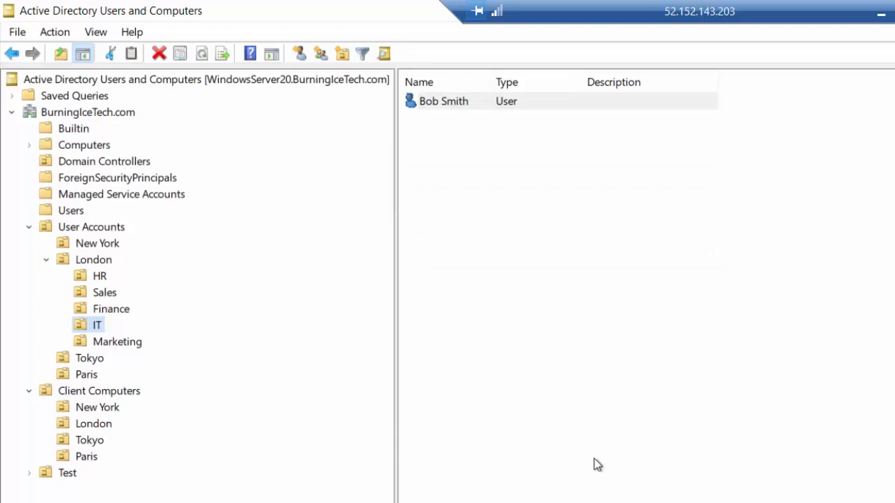
mouse_move(85, 334)
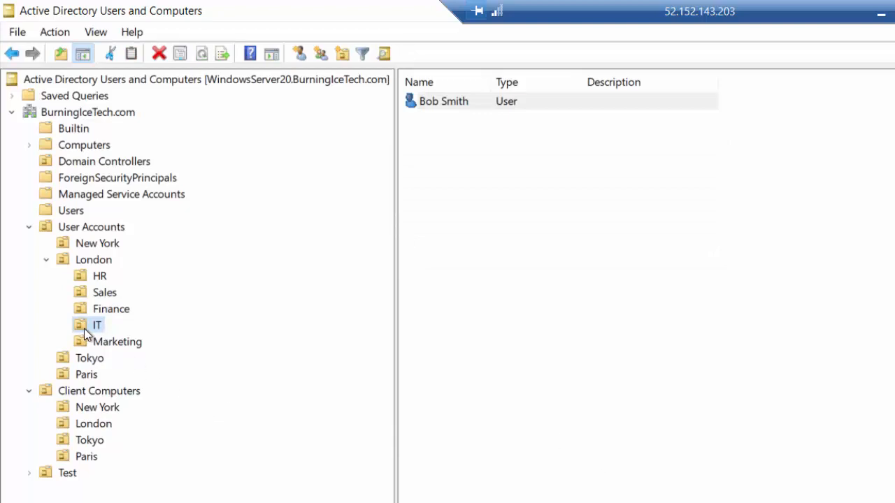
mouse_move(428, 145)
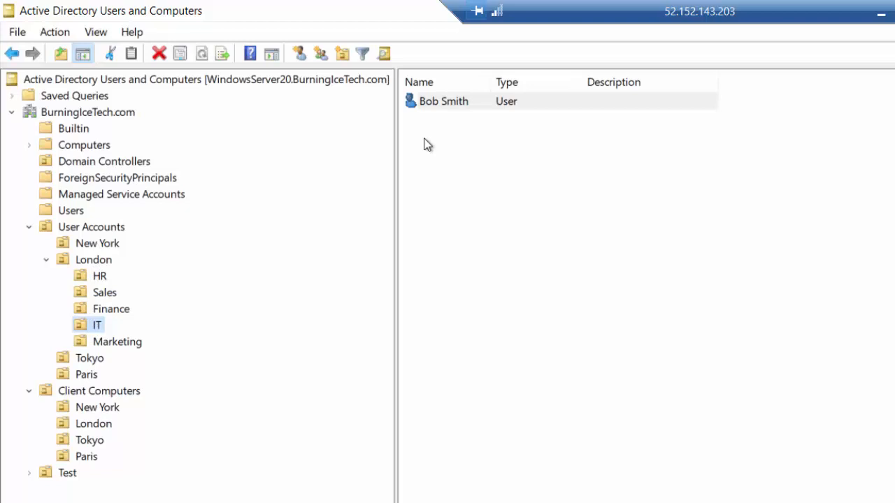
mouse_move(485, 109)
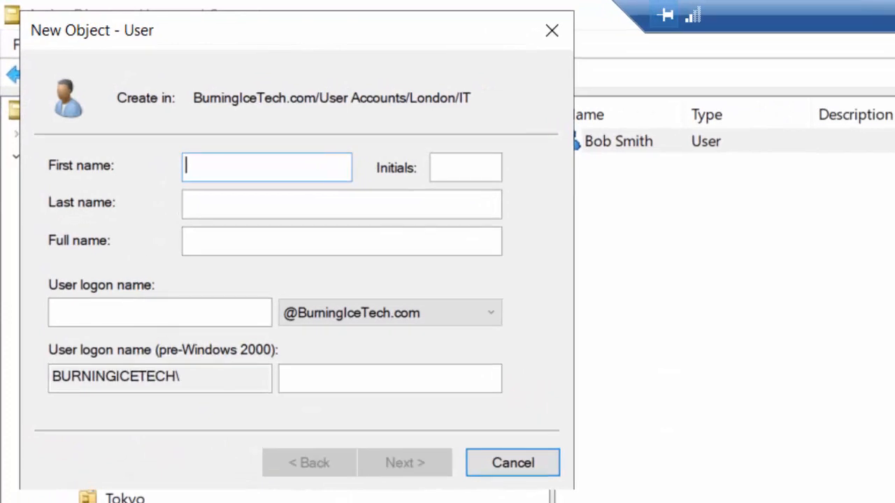
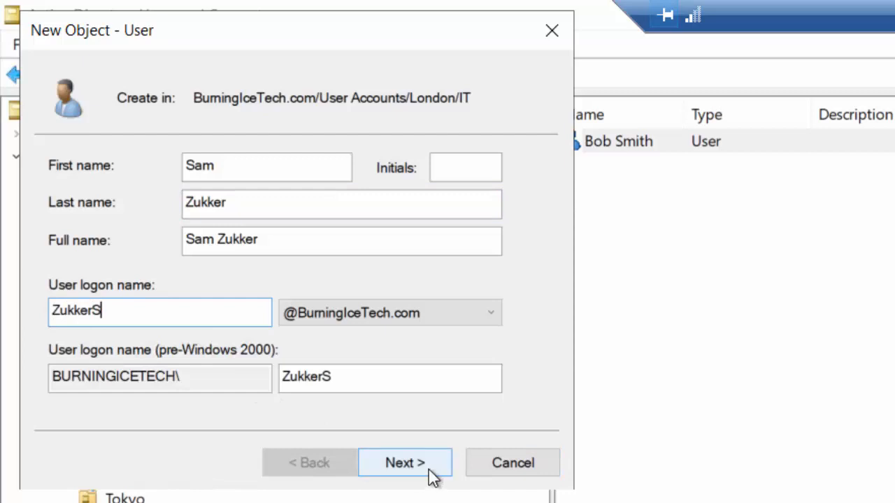
left_click(404, 463)
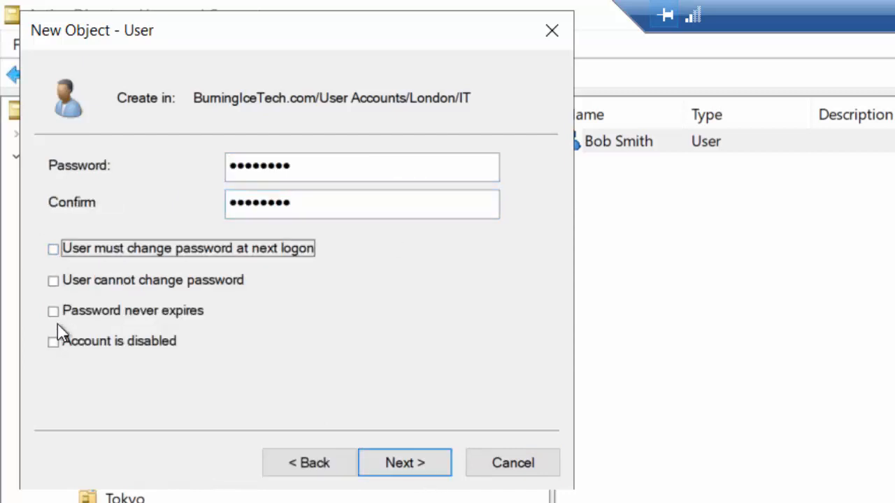
left_click(53, 311)
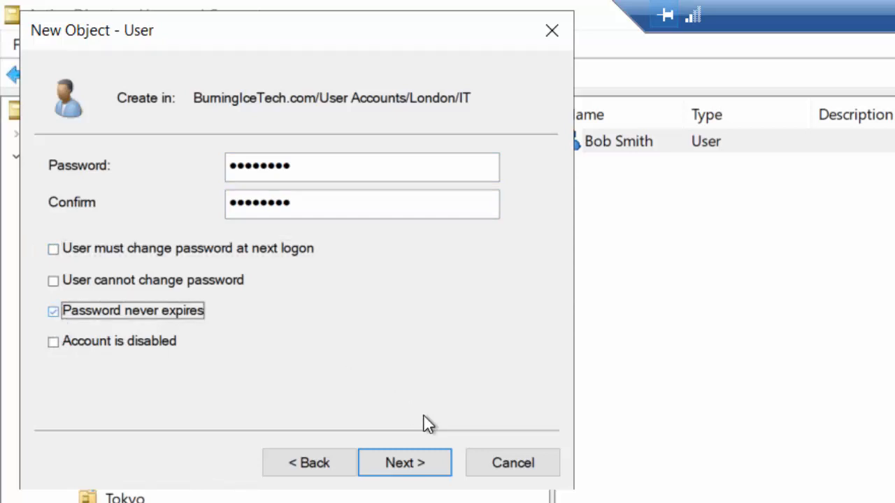
mouse_move(74, 306)
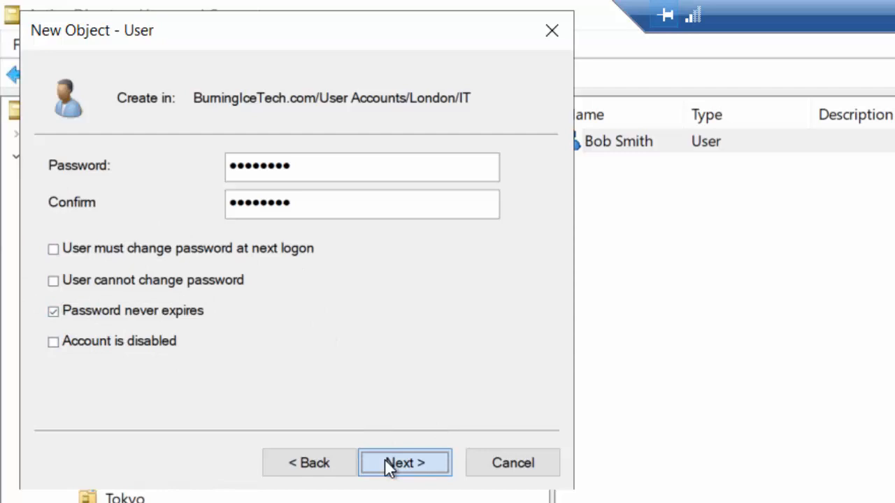
left_click(404, 463)
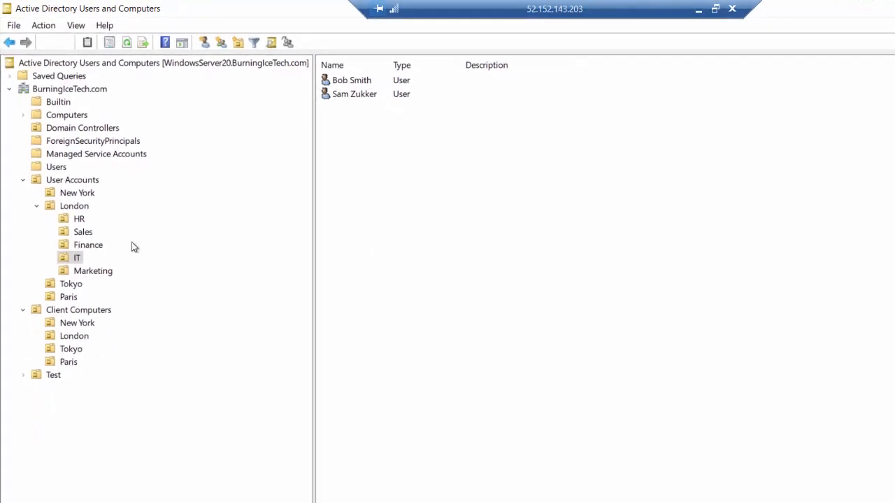
Step: Start a new Group object from the IT unit's New context menu
right_click(76, 257)
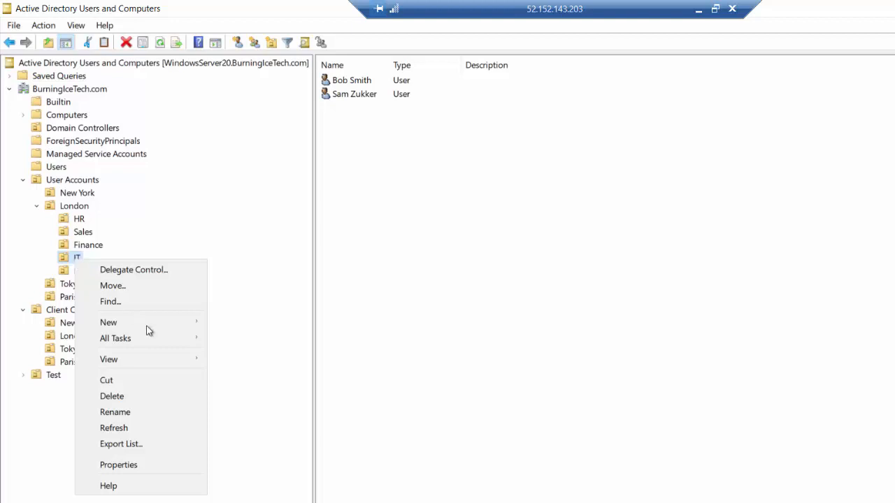
left_click(108, 322)
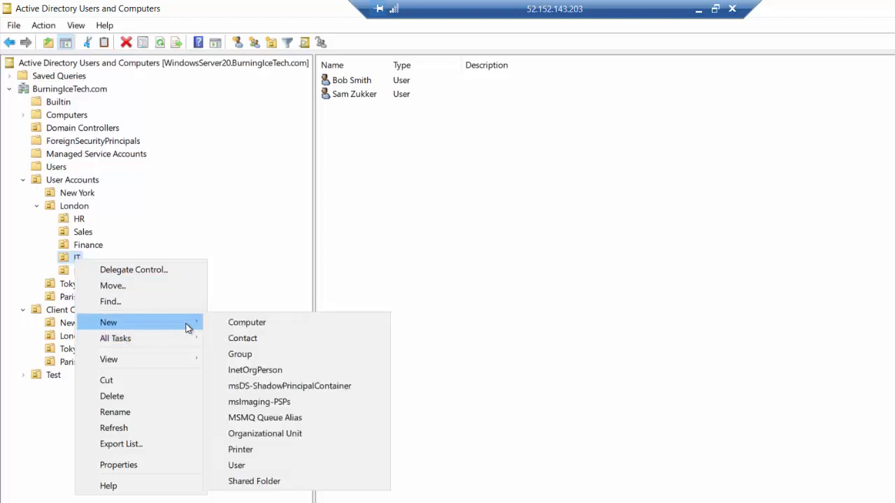
left_click(239, 354)
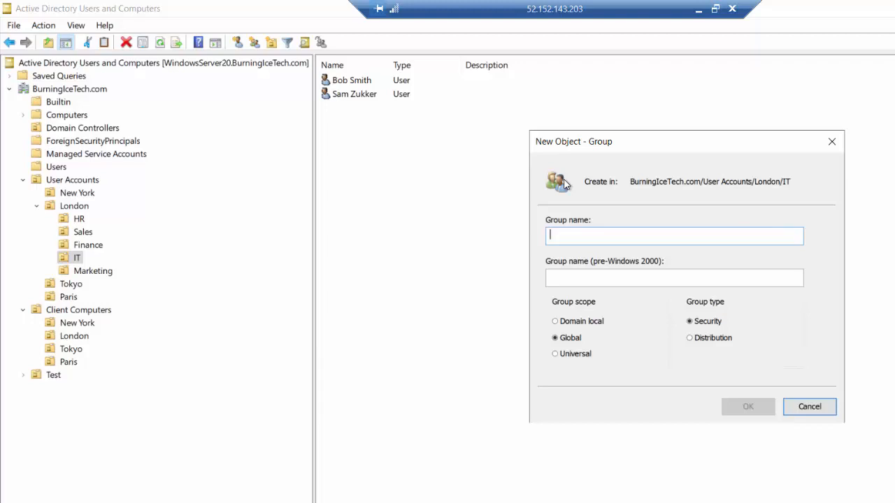
mouse_move(125, 194)
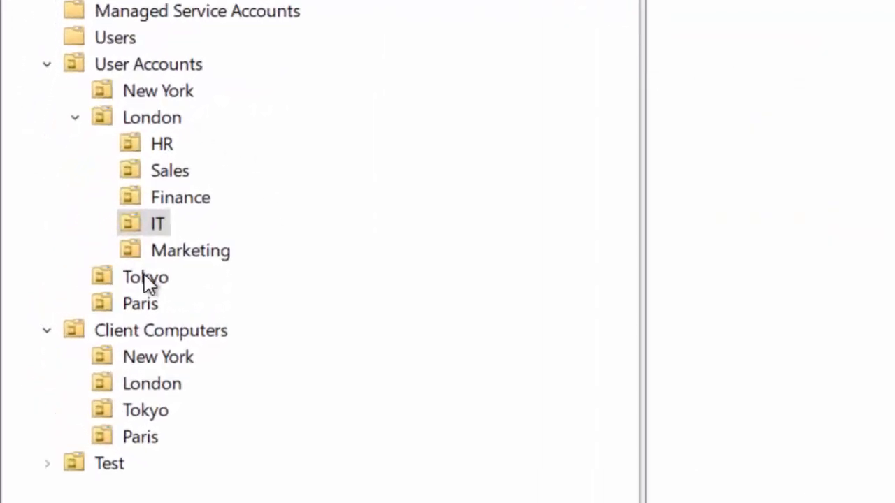
mouse_move(168, 149)
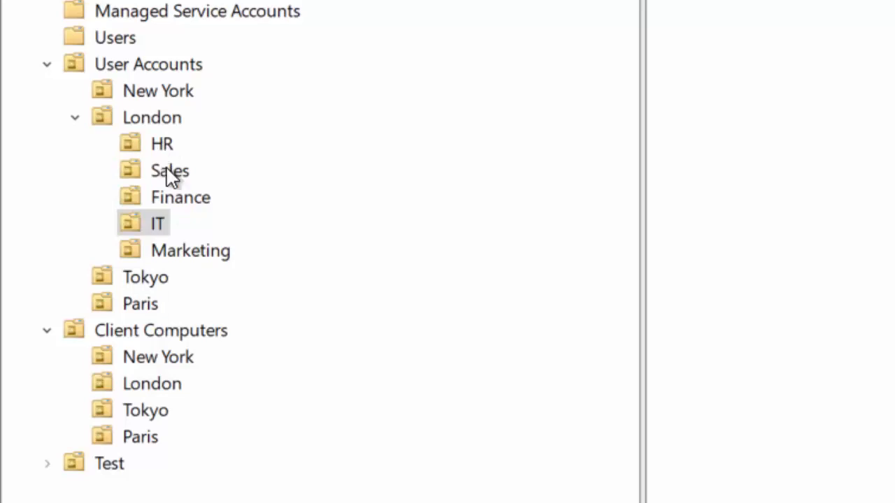
mouse_move(176, 187)
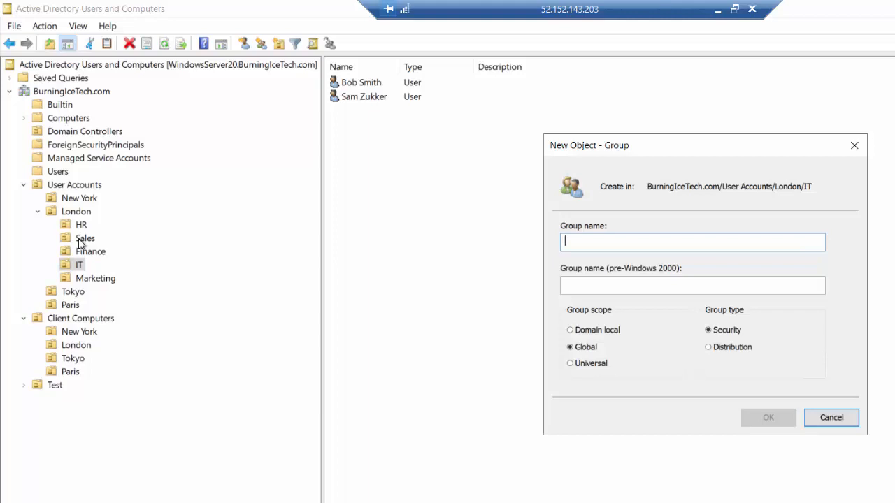
mouse_move(75, 248)
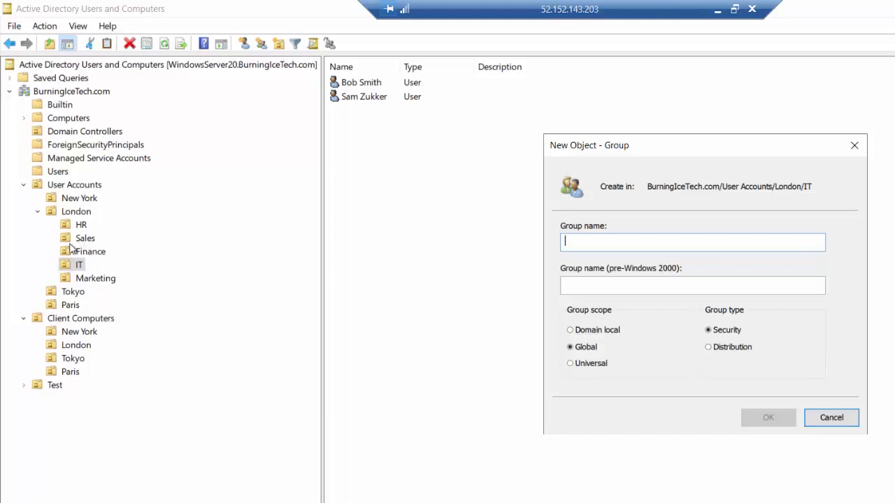
mouse_move(74, 247)
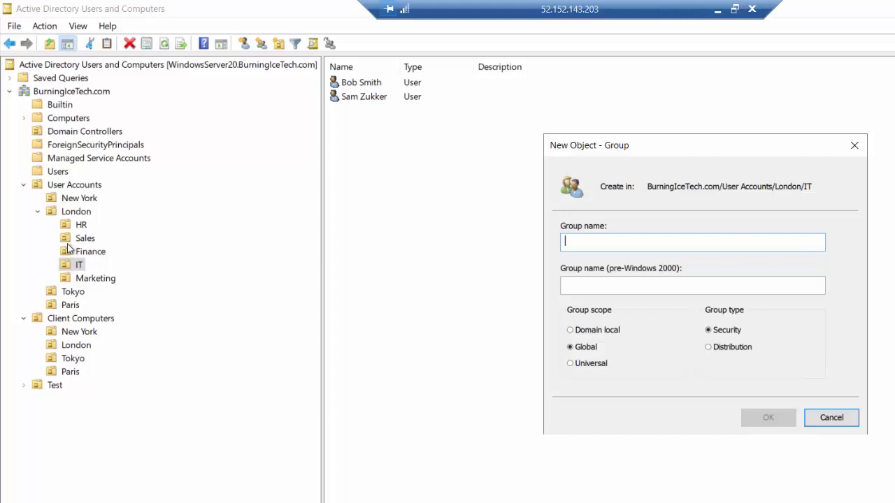
mouse_move(89, 248)
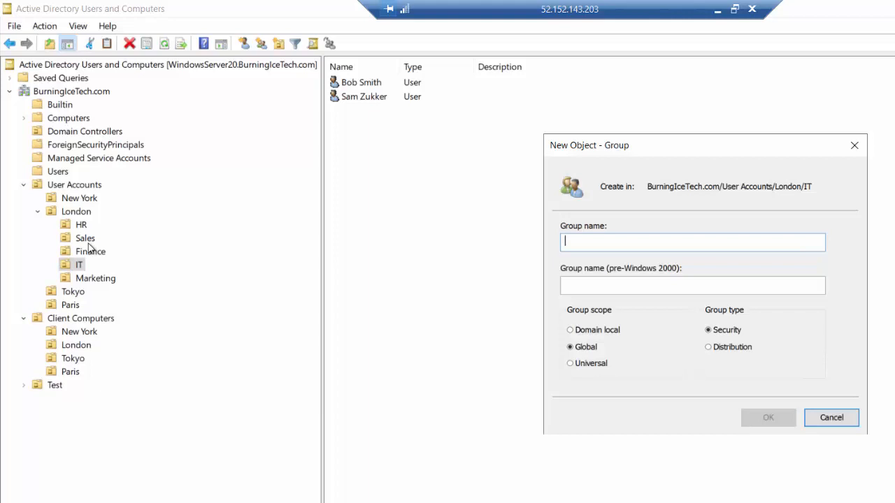
mouse_move(85, 245)
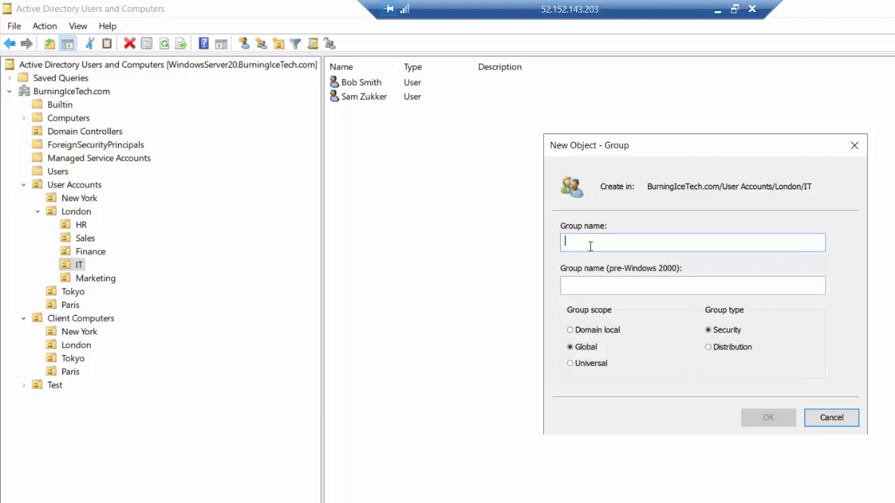
mouse_move(27, 272)
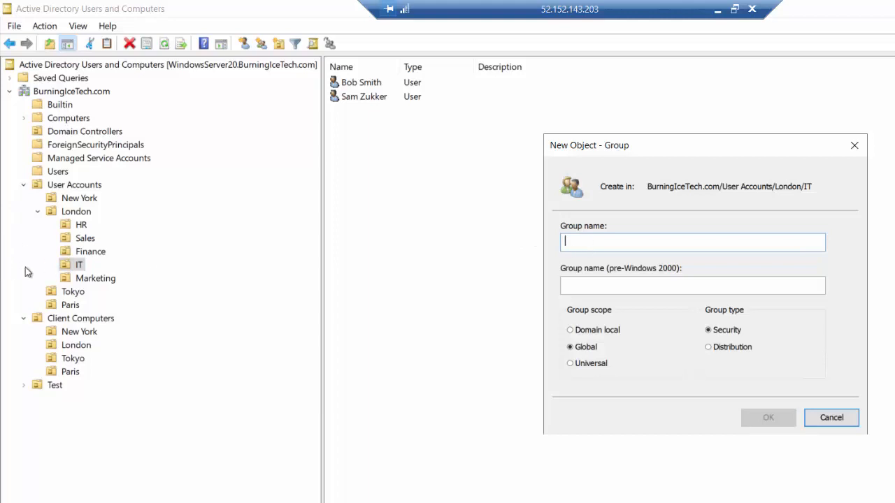
Step: Name the new group 'IT', keeping Global and Security, and confirm
type("IT")
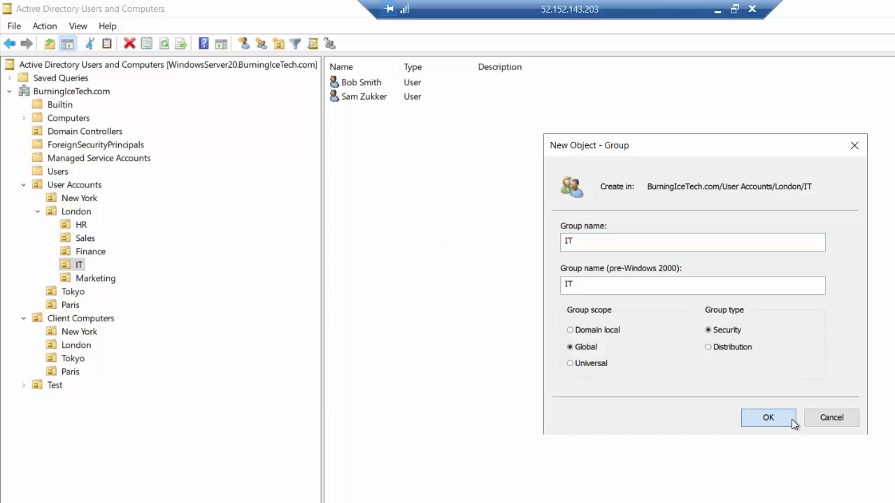
left_click(768, 417)
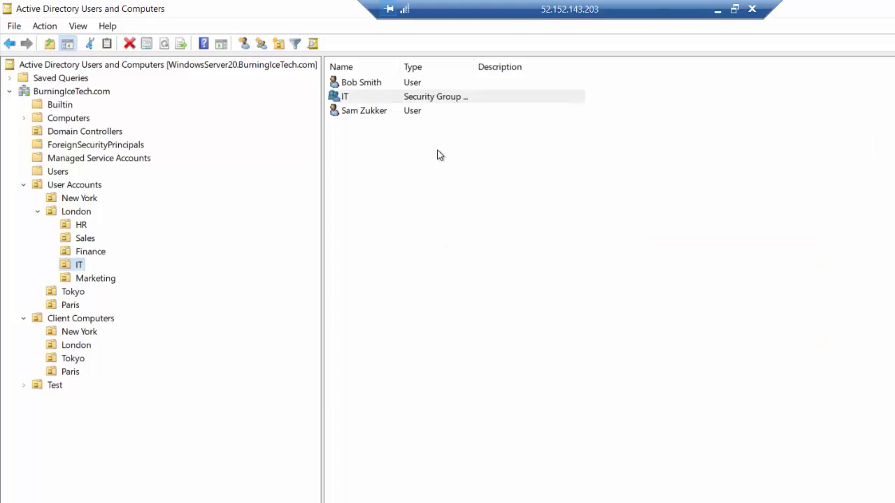
mouse_move(399, 163)
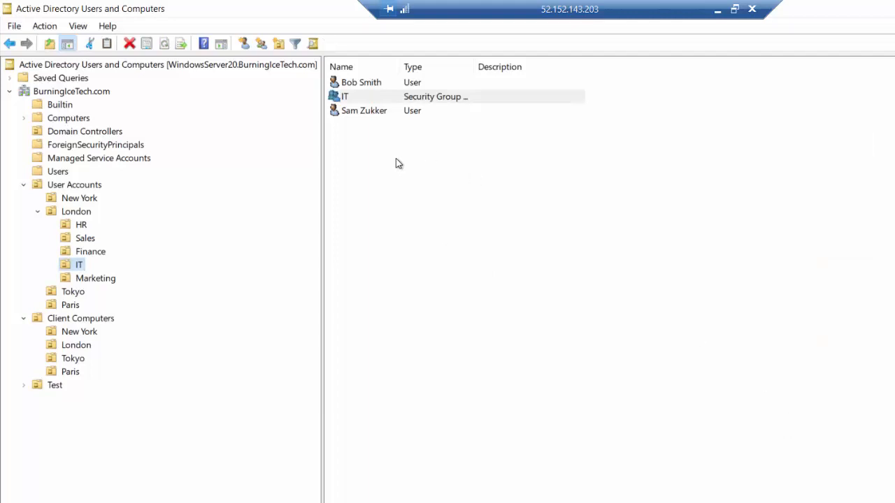
mouse_move(363, 106)
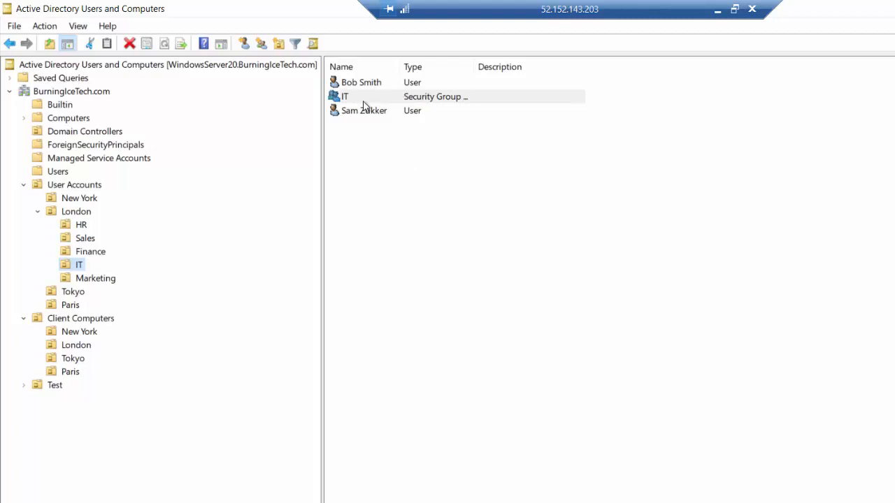
right_click(345, 96)
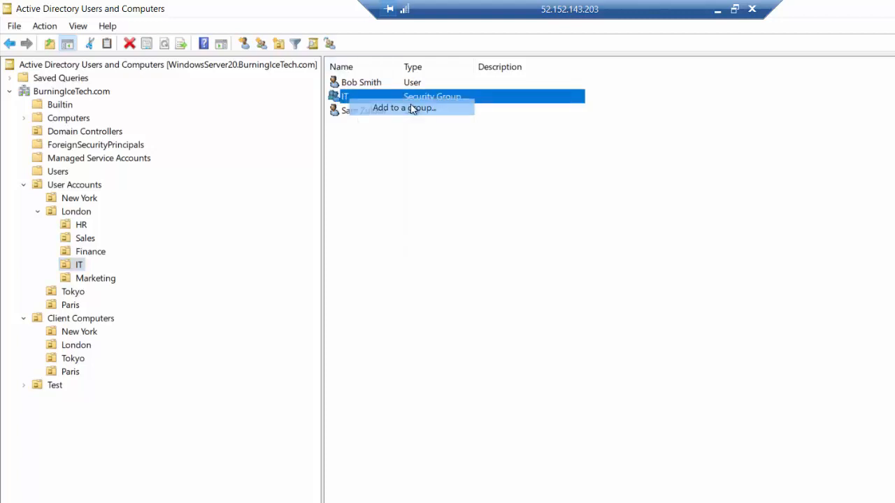
left_click(403, 108)
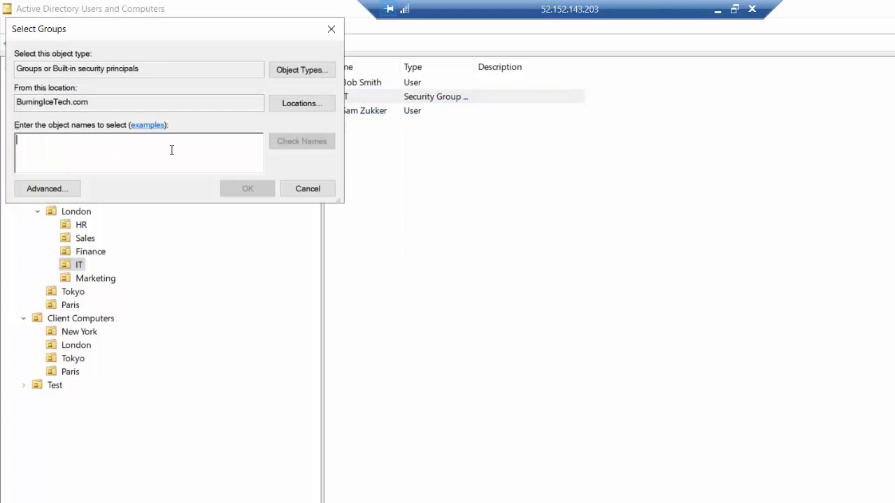
left_click(307, 188)
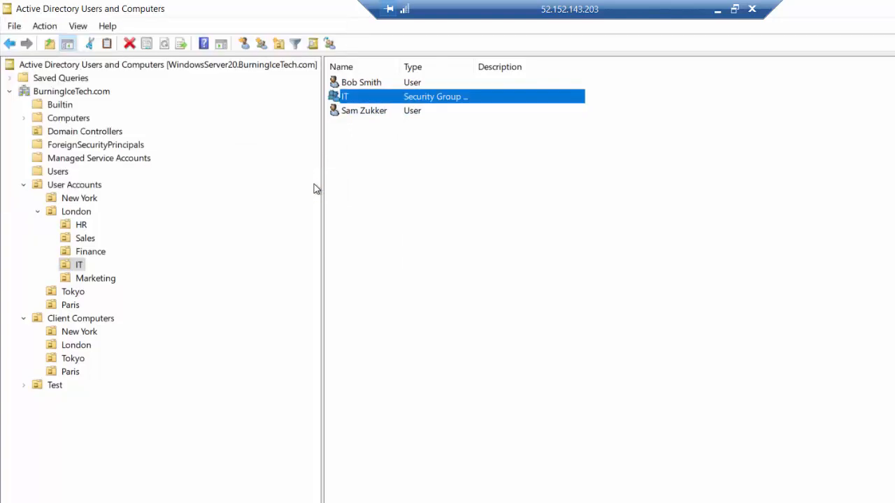
right_click(361, 82)
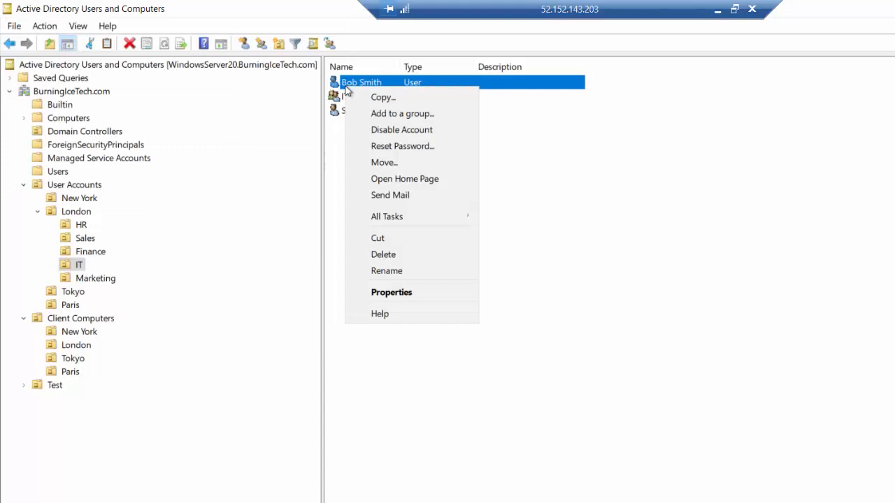
mouse_move(402, 113)
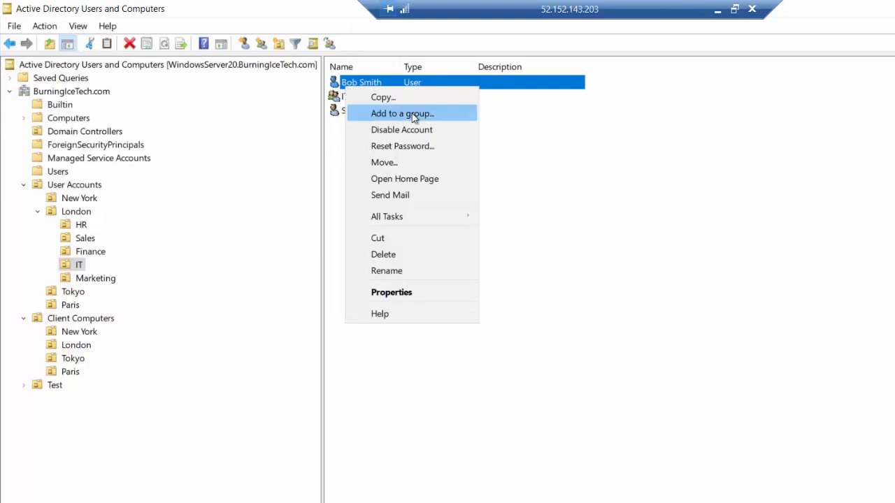
left_click(403, 114)
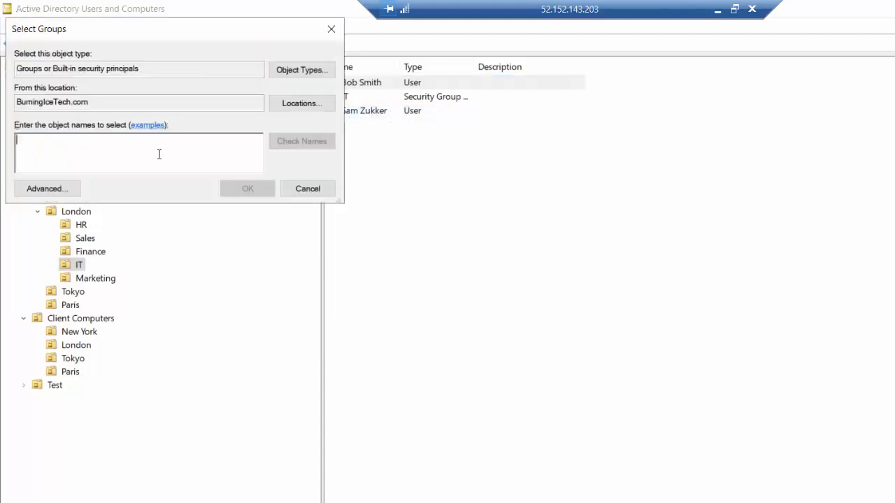
mouse_move(308, 189)
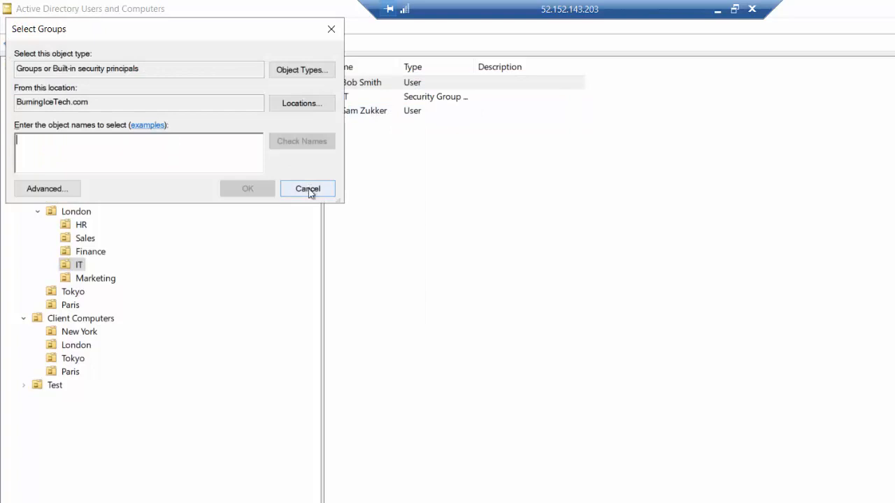
left_click(308, 189)
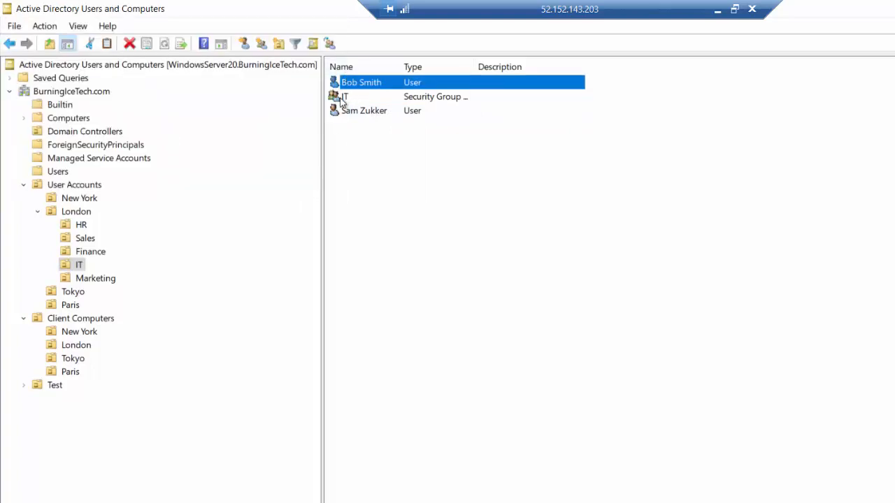
right_click(360, 97)
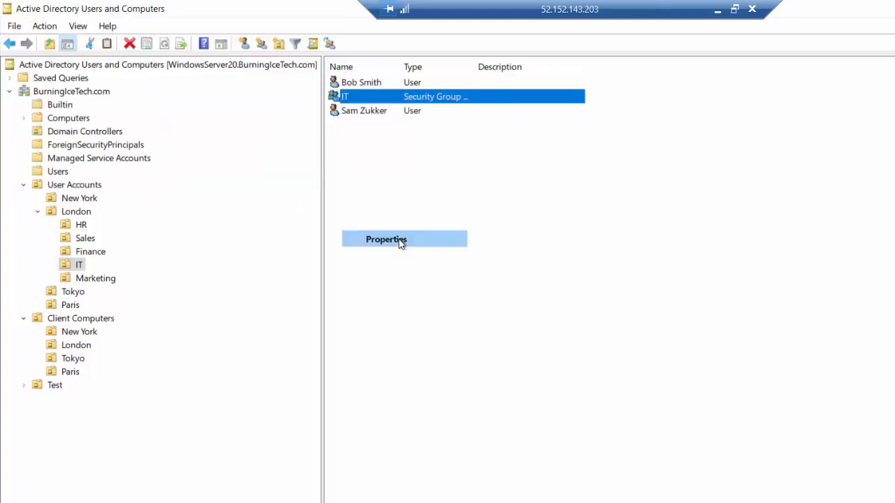
left_click(386, 240)
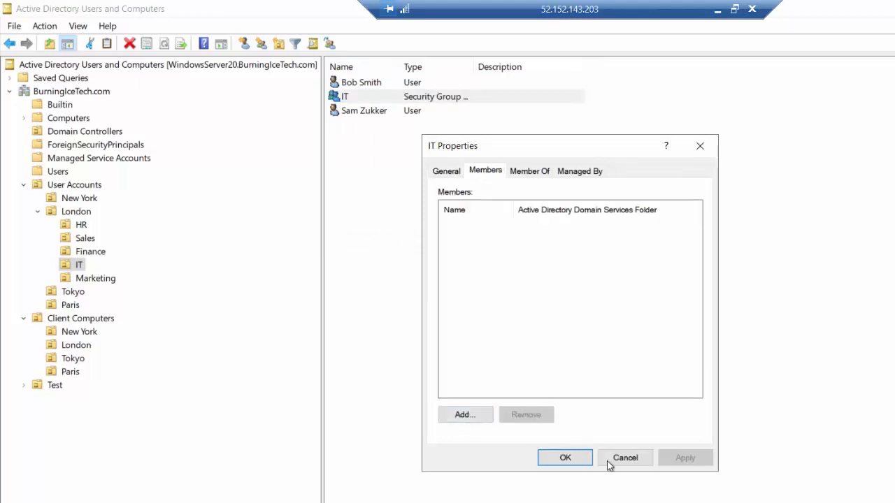
left_click(625, 458)
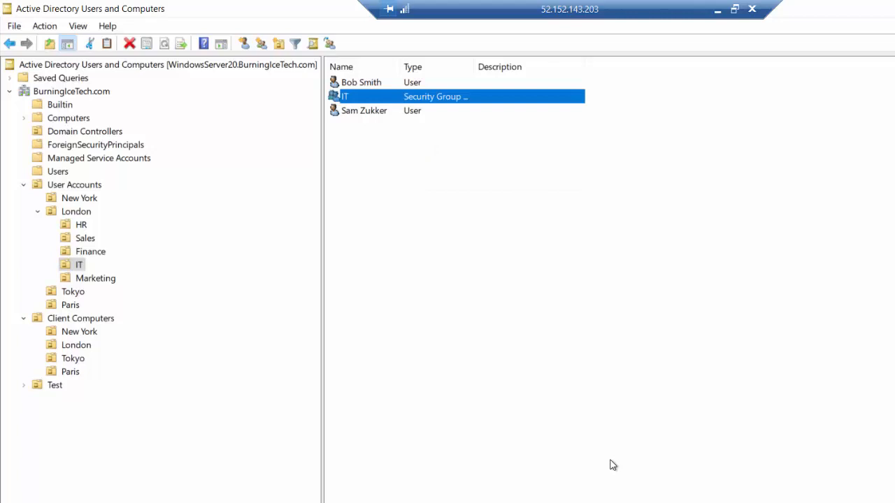
mouse_move(359, 144)
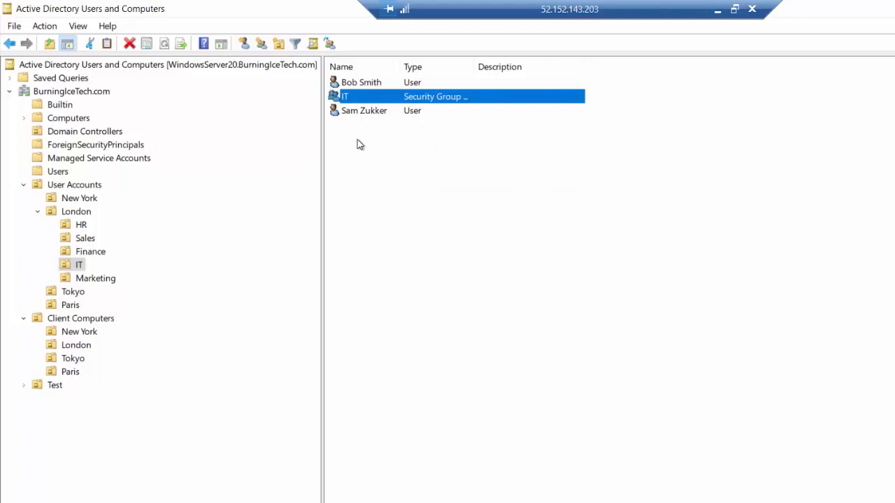
mouse_move(479, 215)
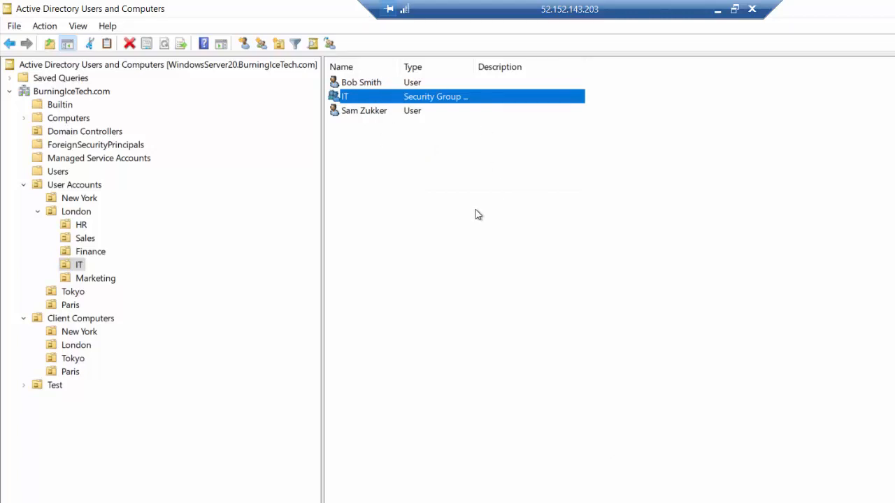
left_click(359, 152)
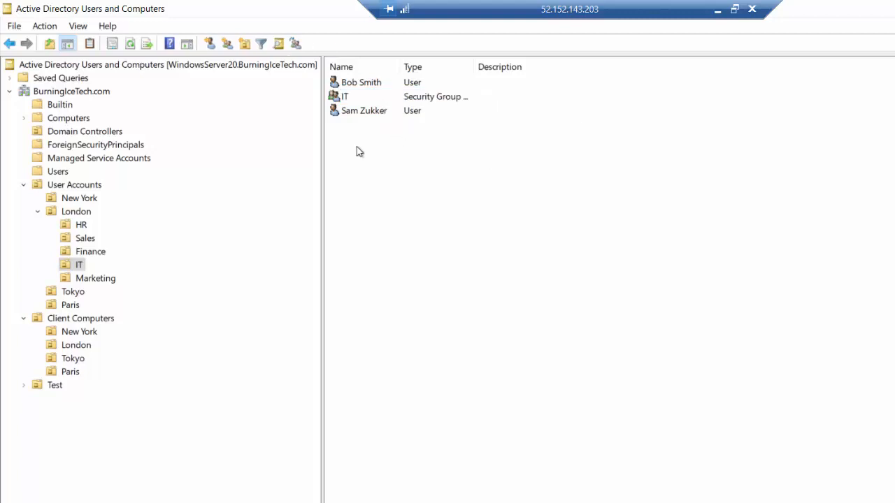
mouse_move(358, 132)
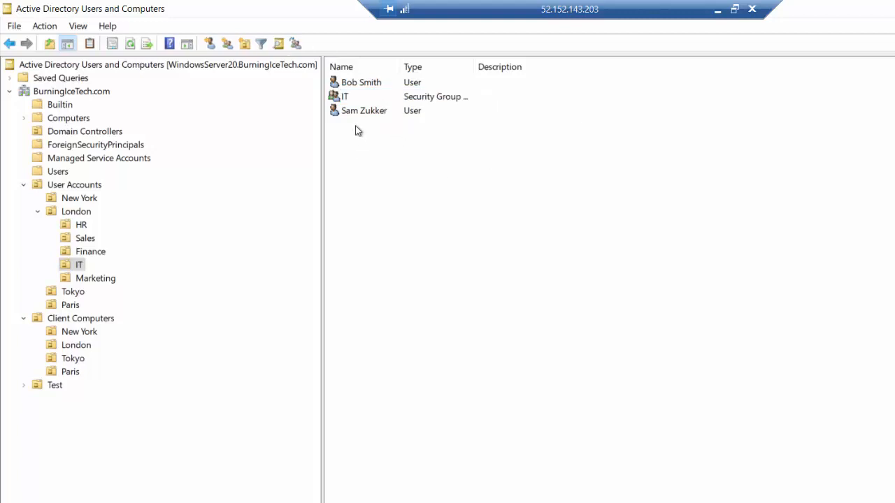
left_click(360, 82)
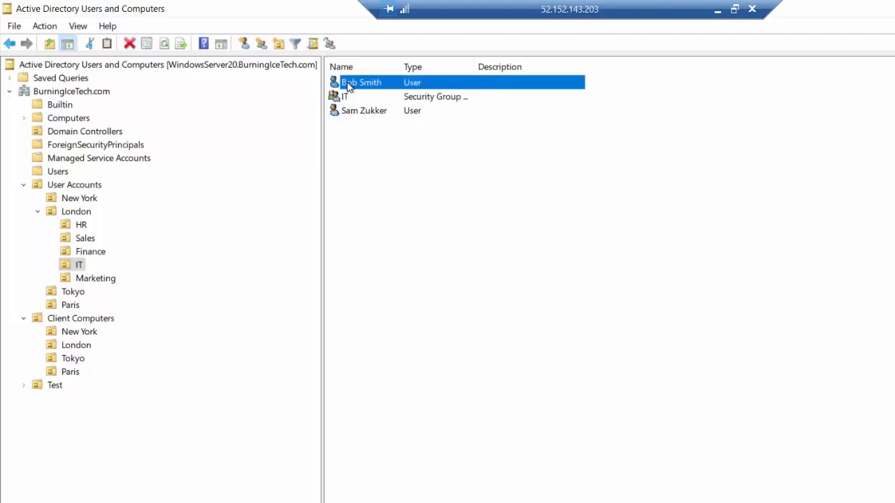
right_click(362, 82)
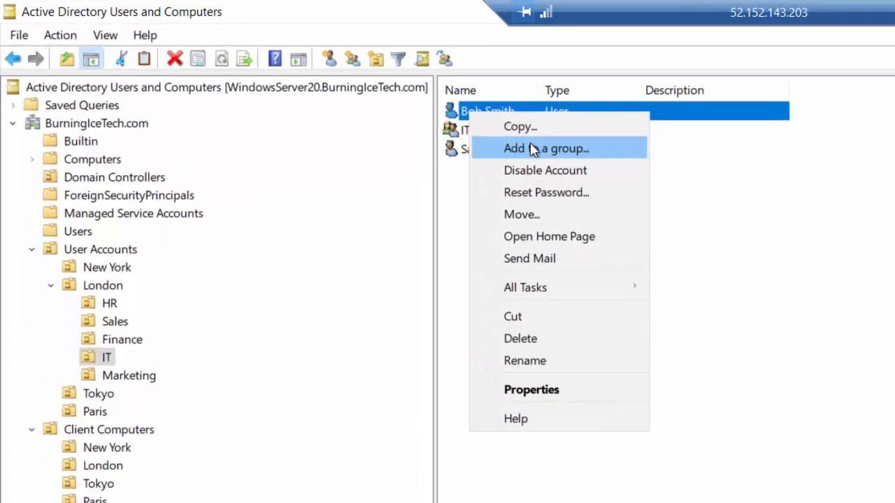
Step: Add Bob Smith to the 'IT' group and acknowledge the success message
left_click(546, 147)
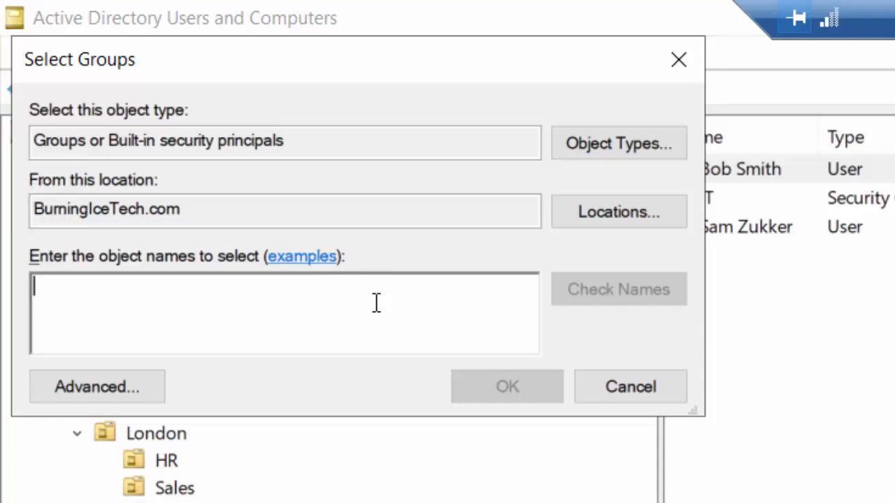
type("IT")
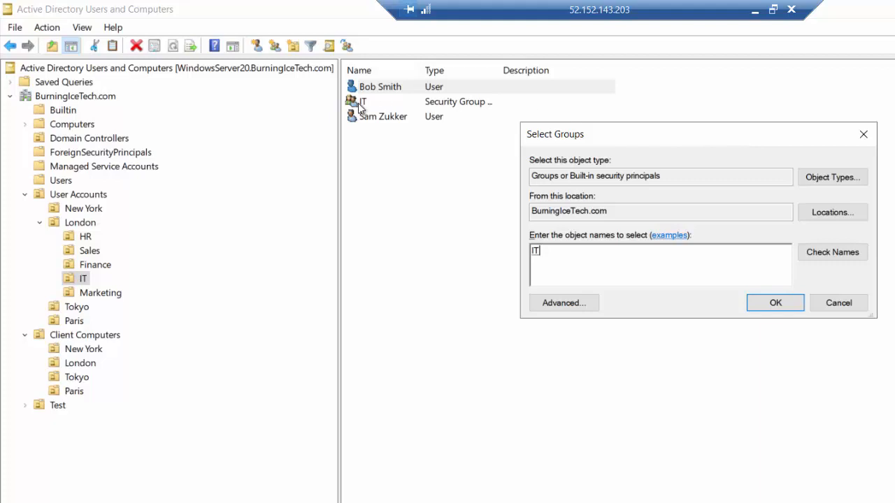
mouse_move(472, 214)
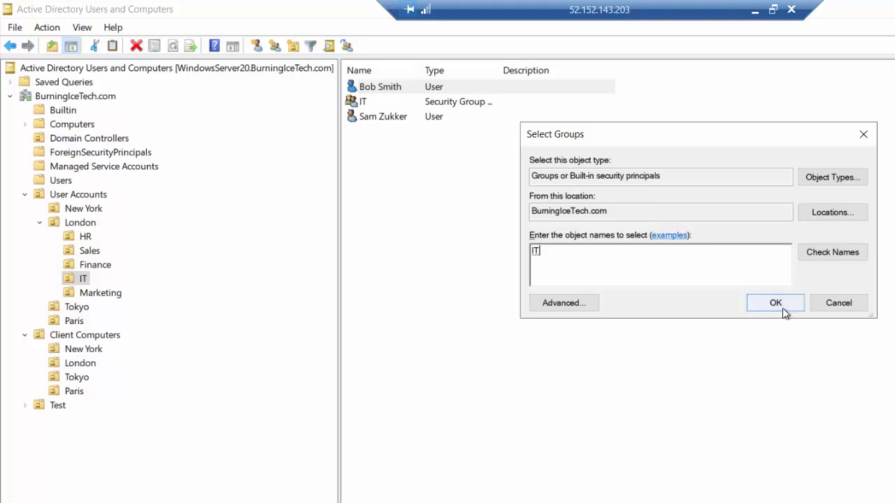
left_click(775, 303)
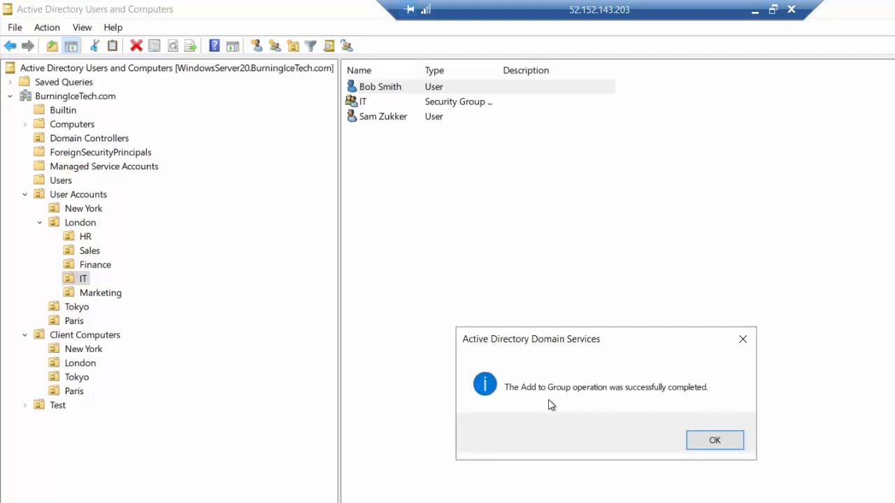
mouse_move(613, 414)
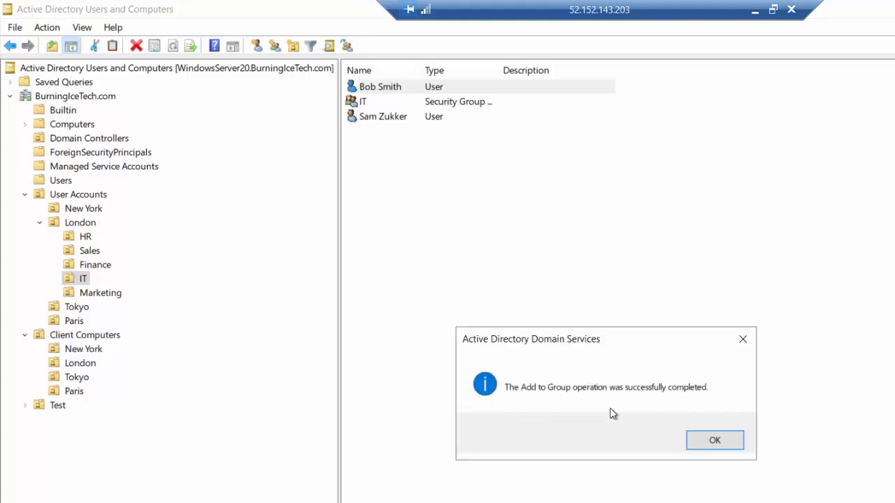
left_click(714, 440)
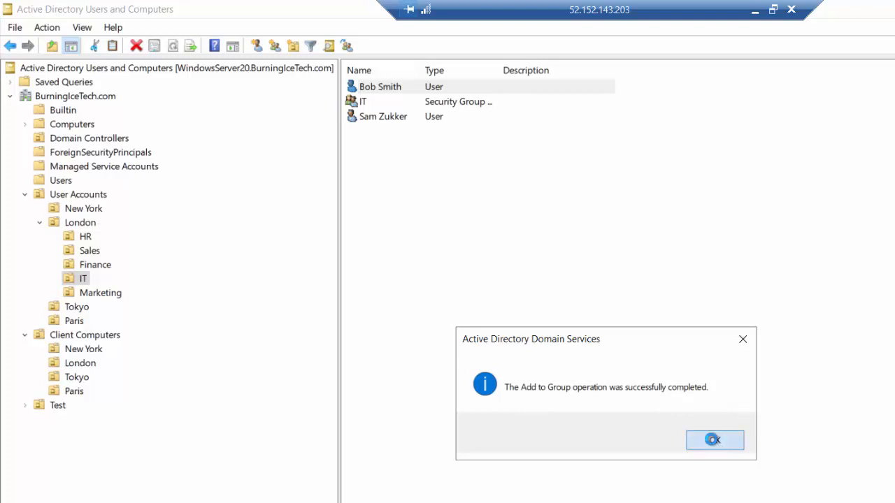
left_click(715, 439)
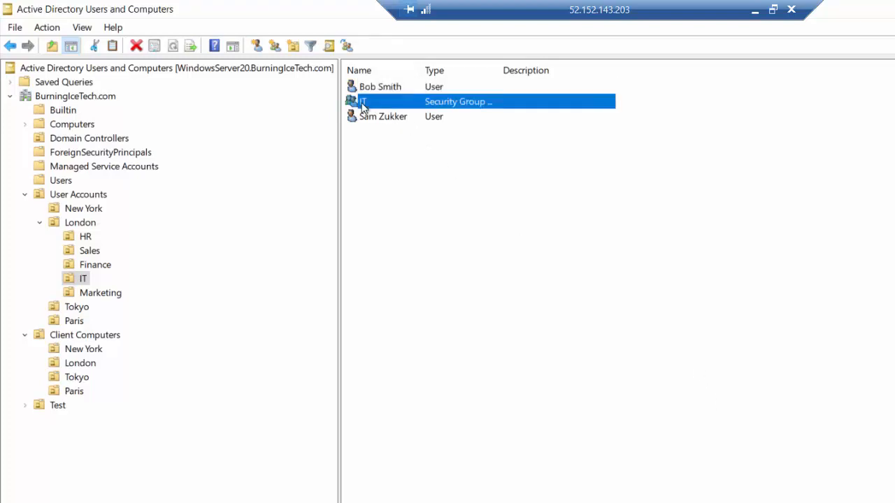
right_click(363, 102)
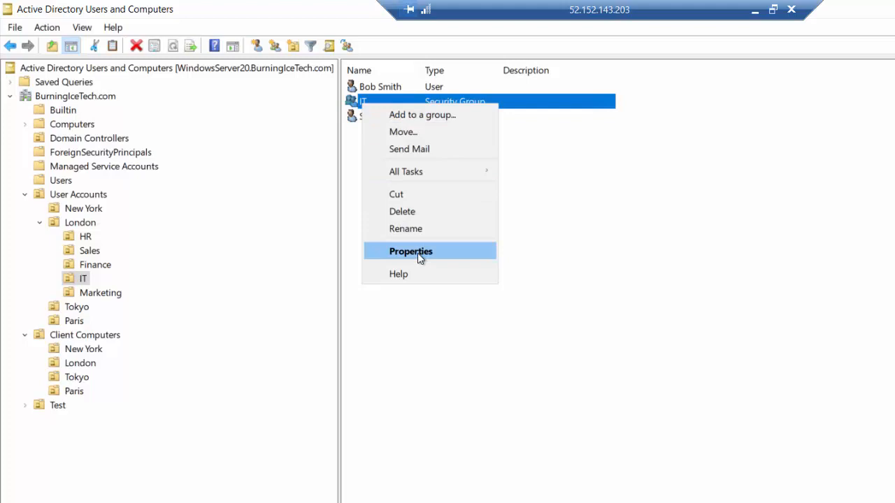
left_click(411, 251)
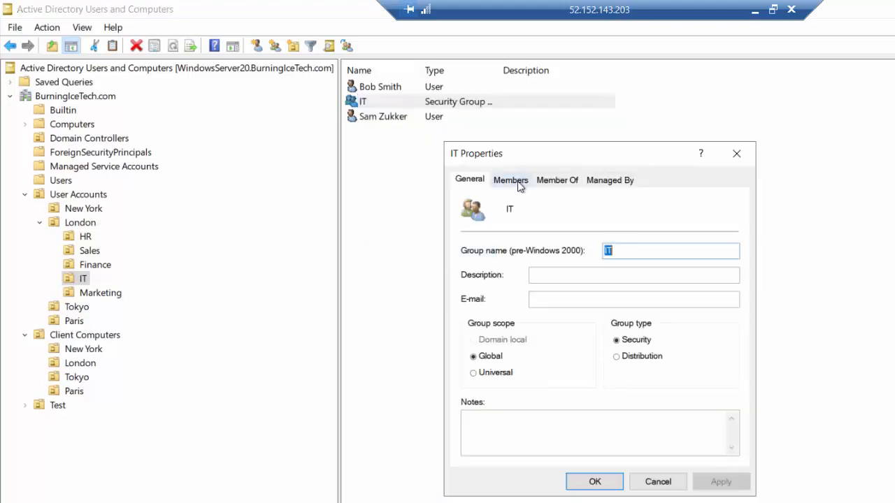
left_click(510, 180)
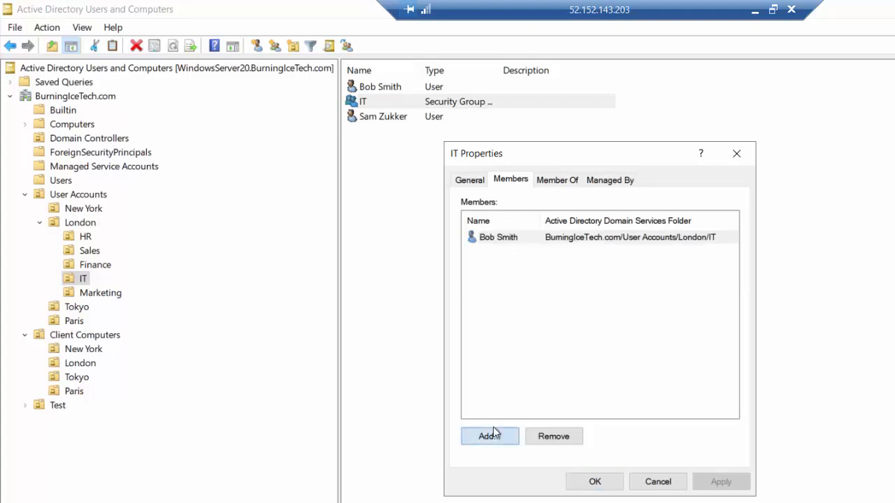
left_click(490, 436)
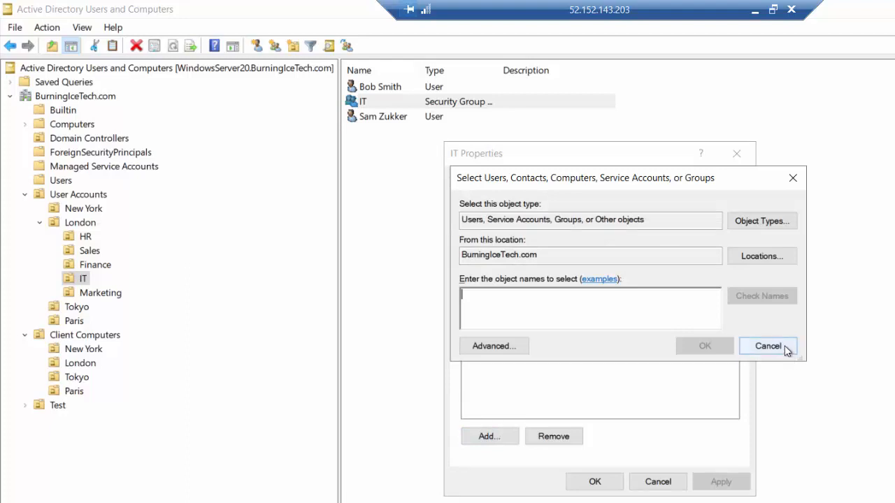
left_click(767, 346)
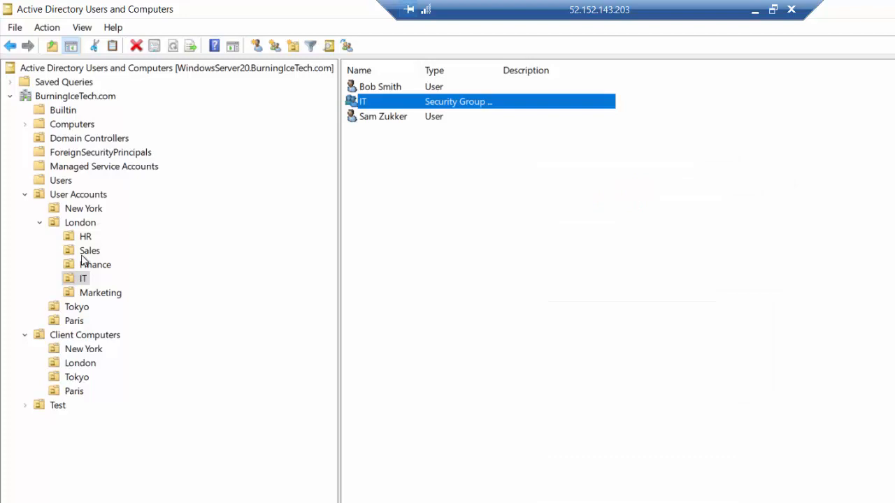